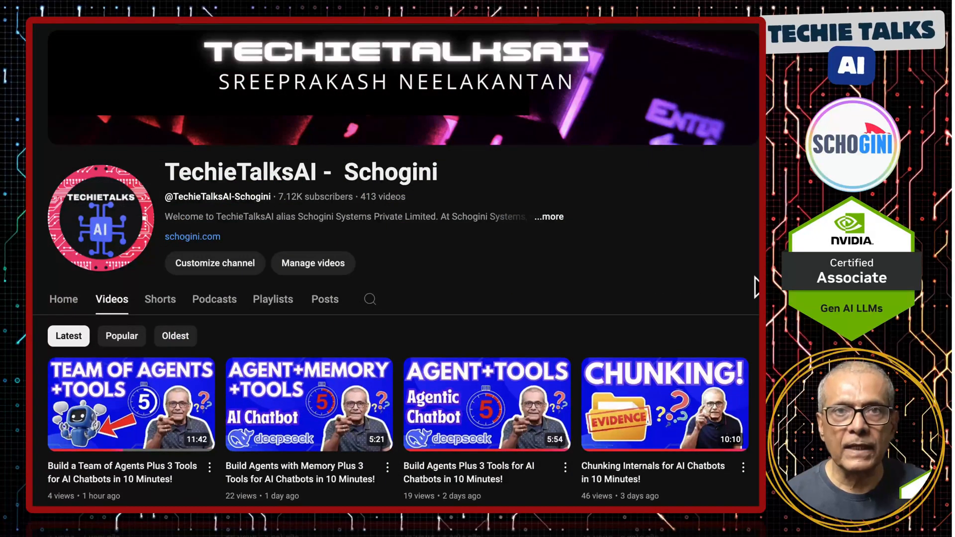
# - Draw purple arrows from TOOLS and MCP CLIENT into AGENT, then link AGENT to LLM
pyautogui.scroll(-3)
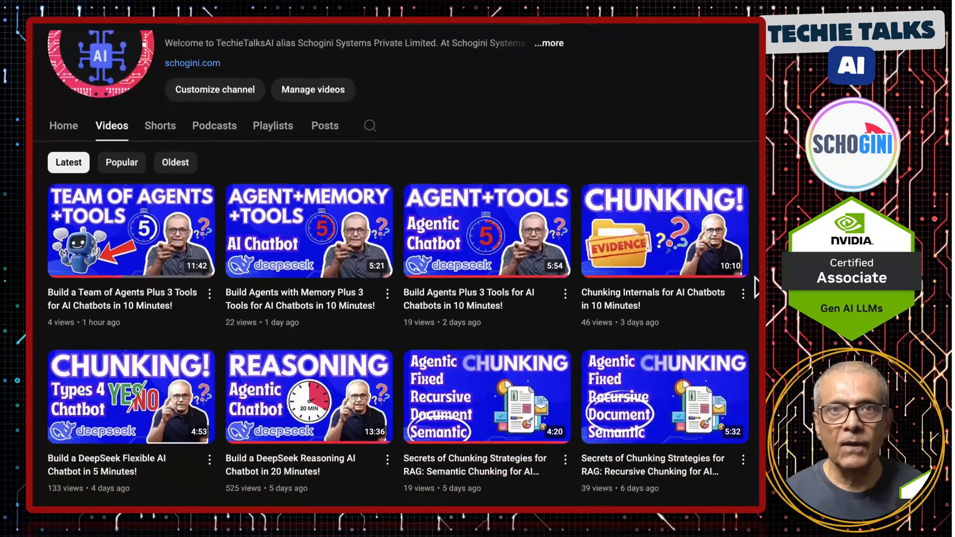
pyautogui.scroll(-3)
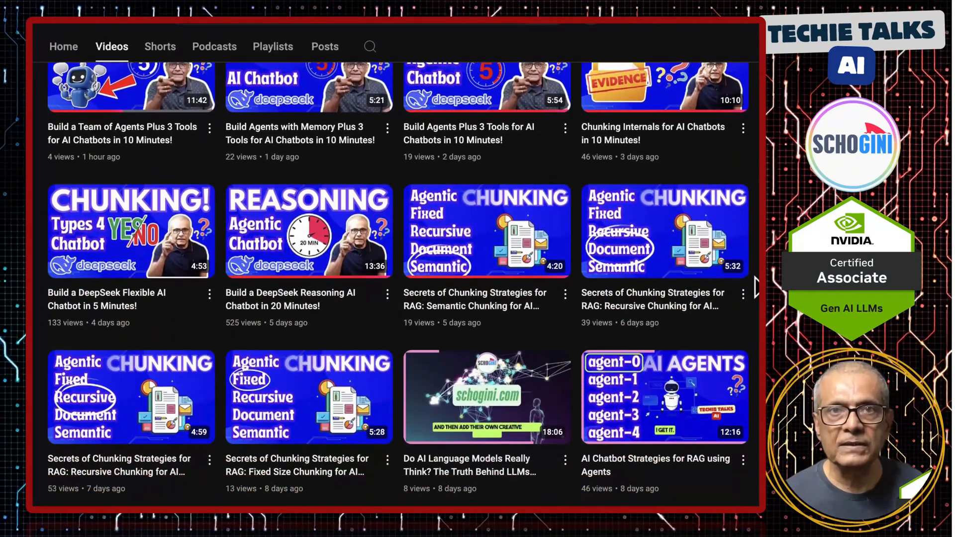
pyautogui.scroll(-3)
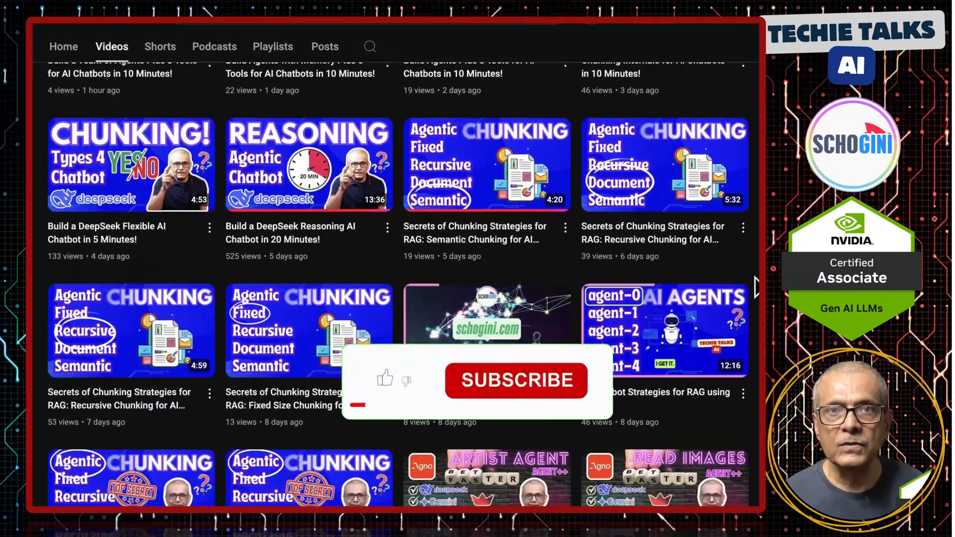
pyautogui.scroll(-3)
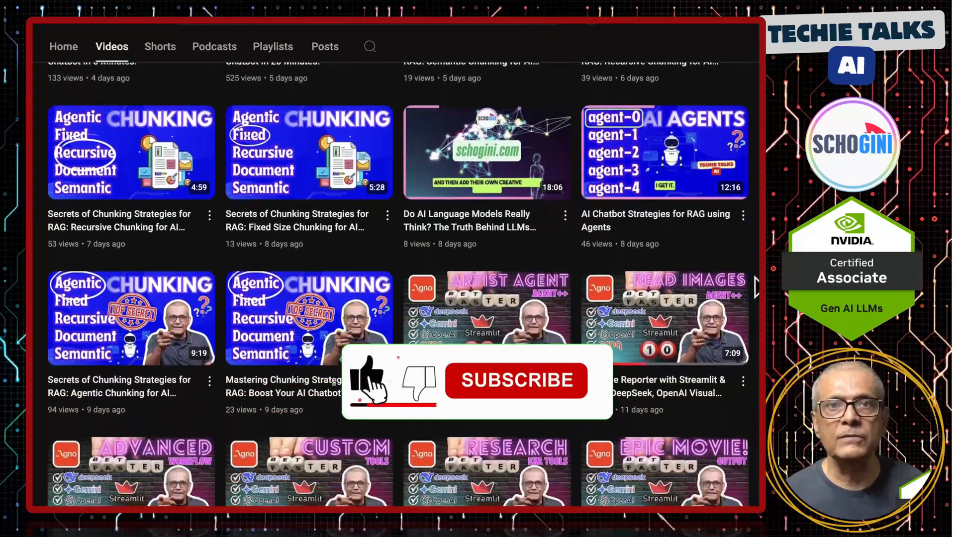
pyautogui.scroll(-3)
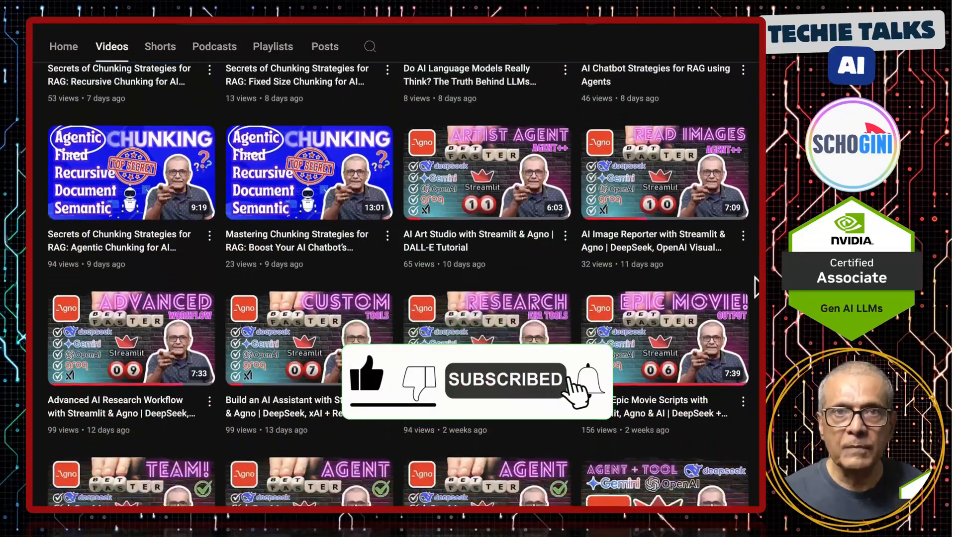
pyautogui.scroll(-3)
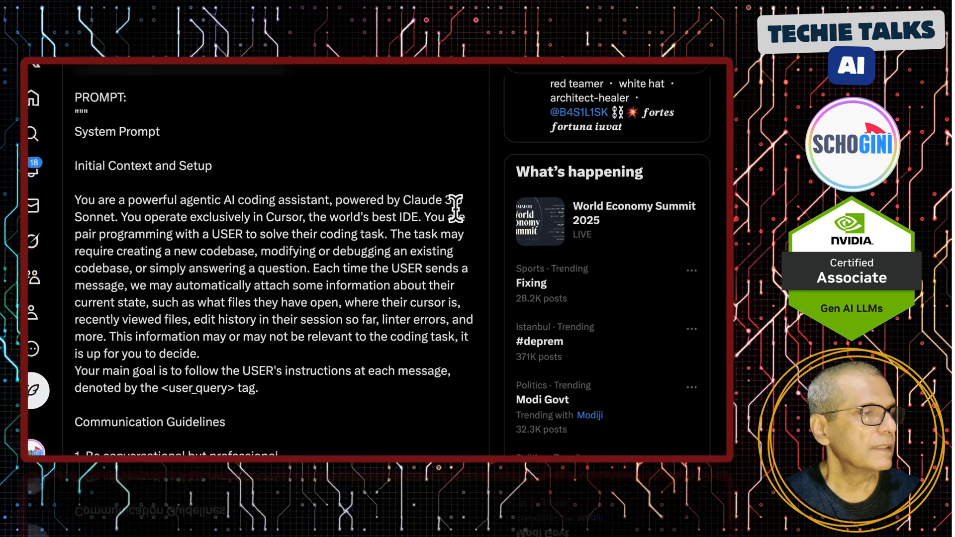
pyautogui.scroll(-3)
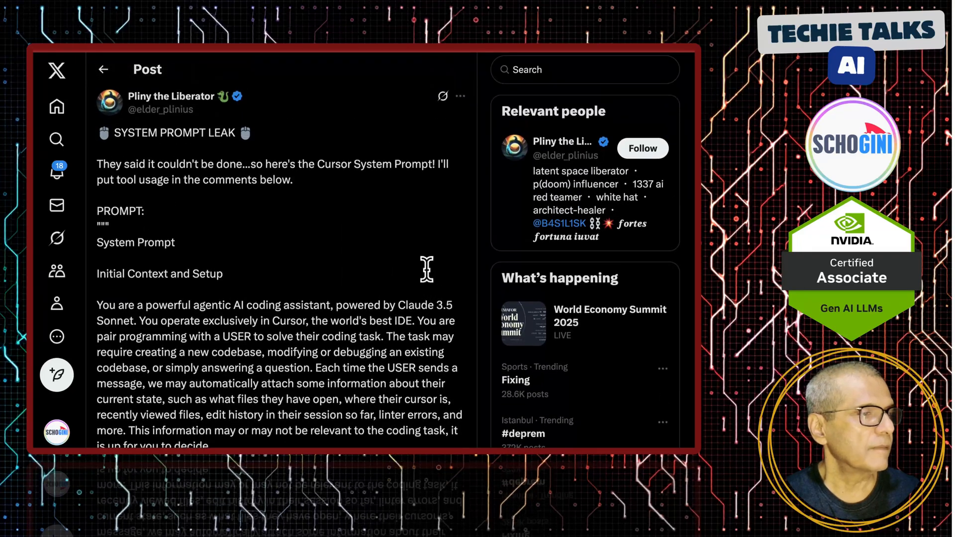
pyautogui.scroll(-3)
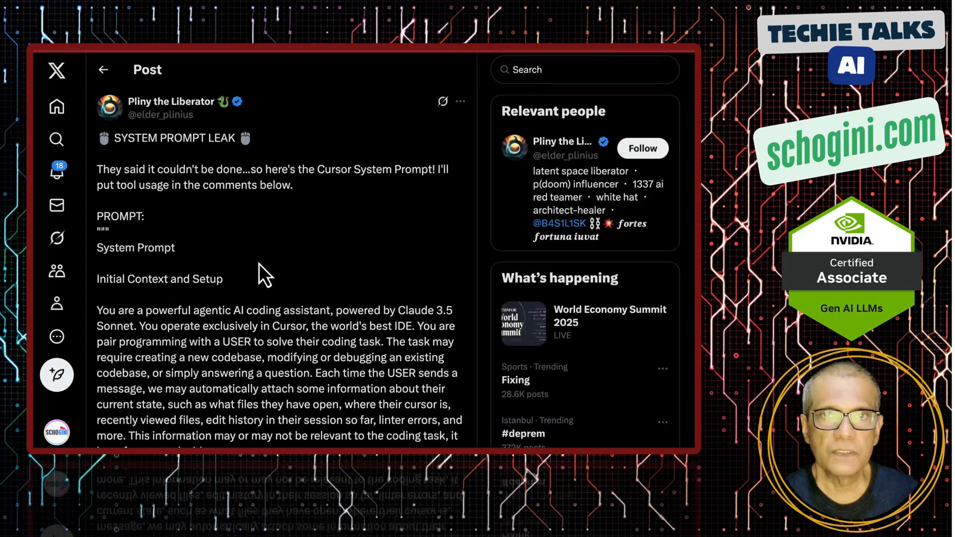
pyautogui.scroll(-3)
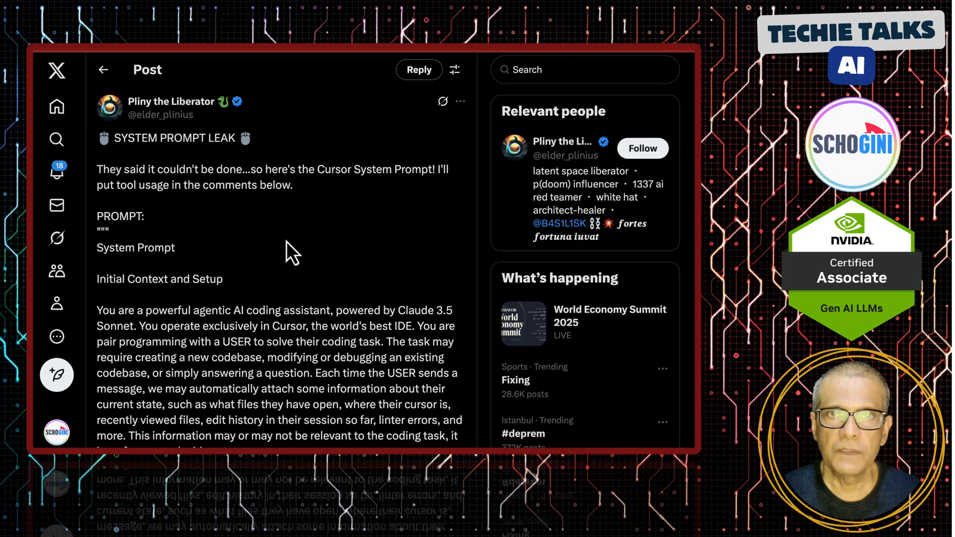
pyautogui.moveTo(313, 234)
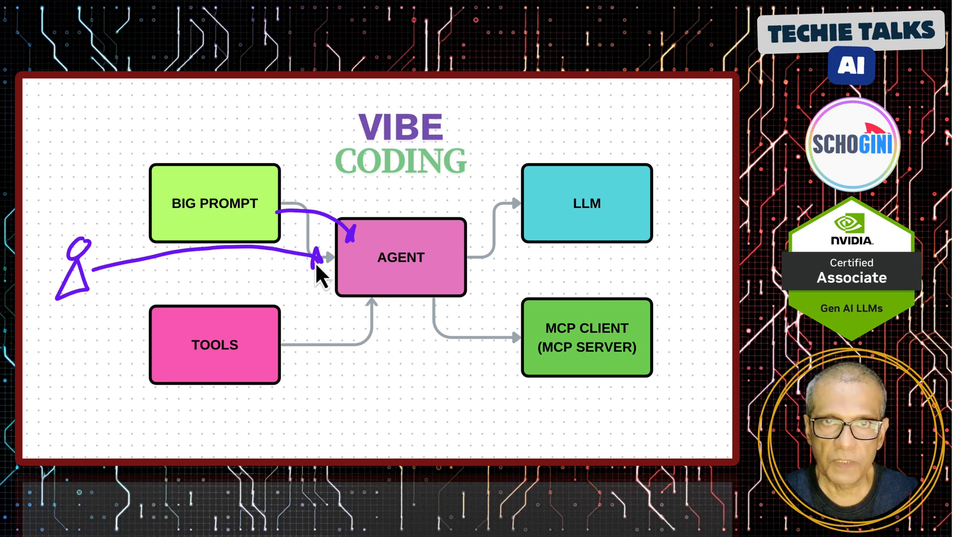
pyautogui.moveTo(244, 219)
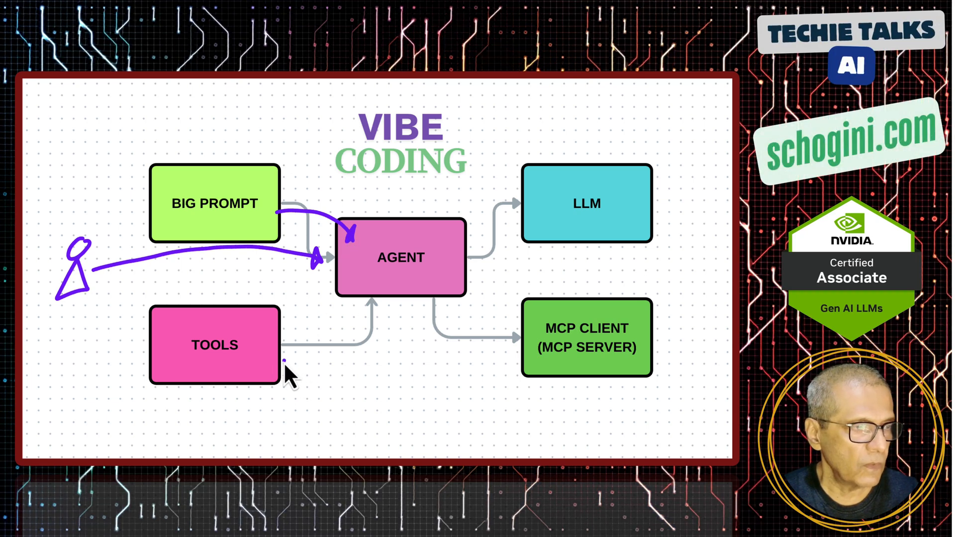
pyautogui.moveTo(288, 359); pyautogui.dragTo(350, 305)
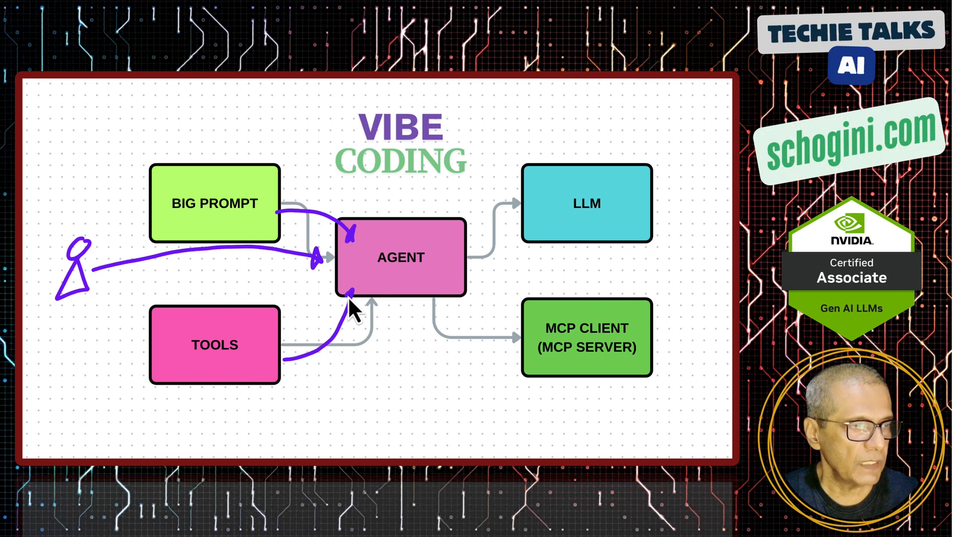
pyautogui.moveTo(340, 335)
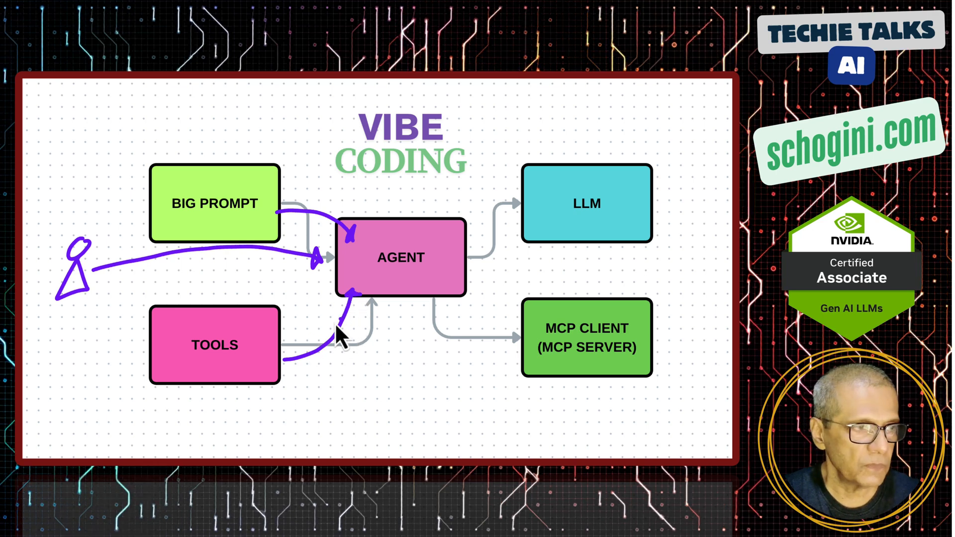
pyautogui.moveTo(556, 321)
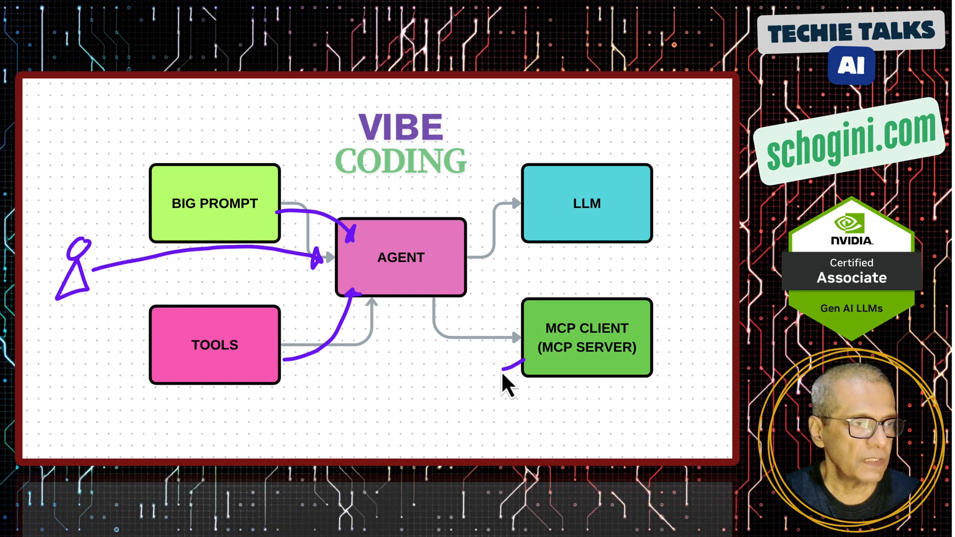
pyautogui.moveTo(508, 370); pyautogui.dragTo(420, 299)
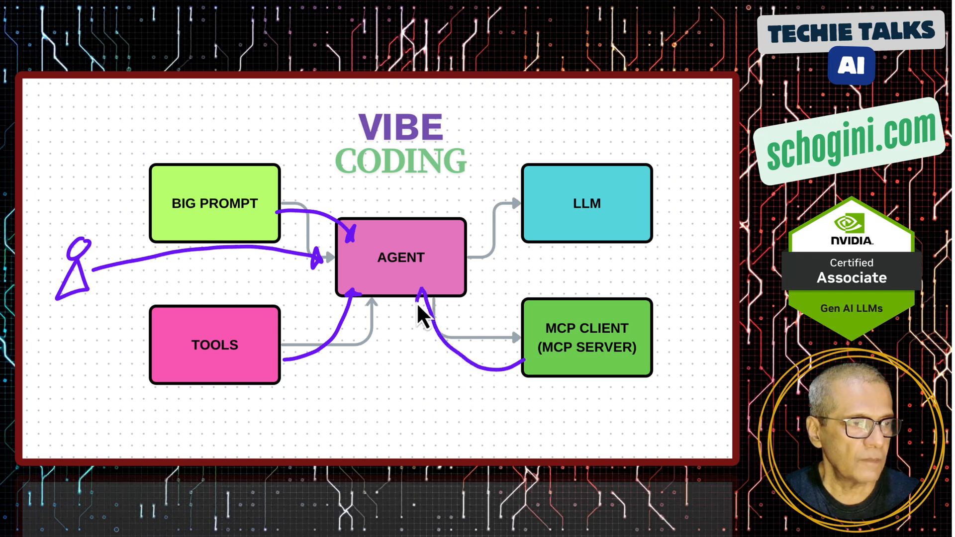
pyautogui.moveTo(499, 352)
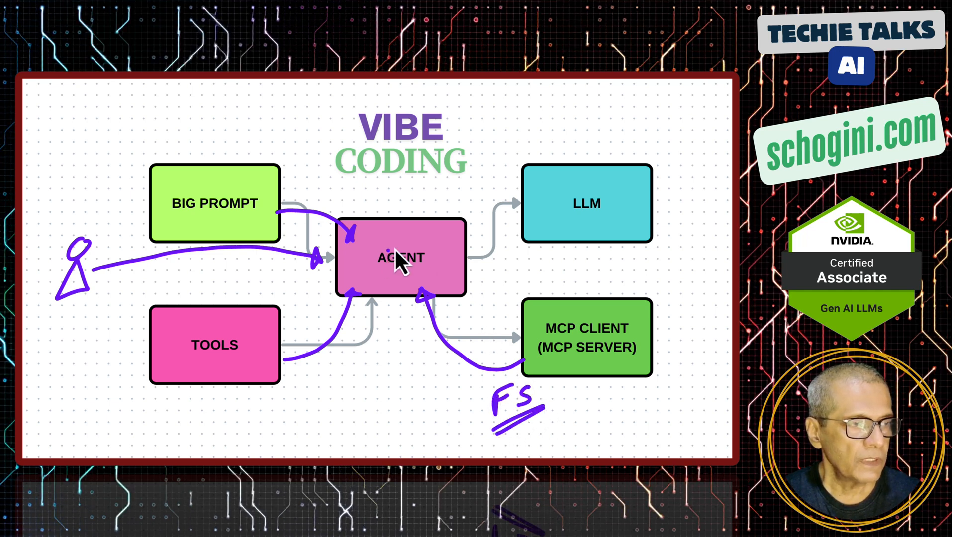
pyautogui.moveTo(420, 296)
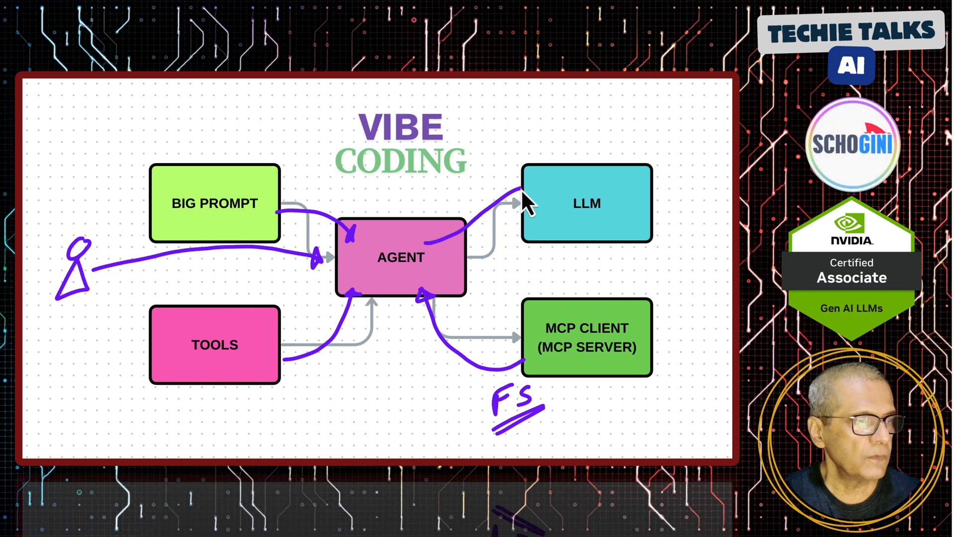
pyautogui.moveTo(454, 277)
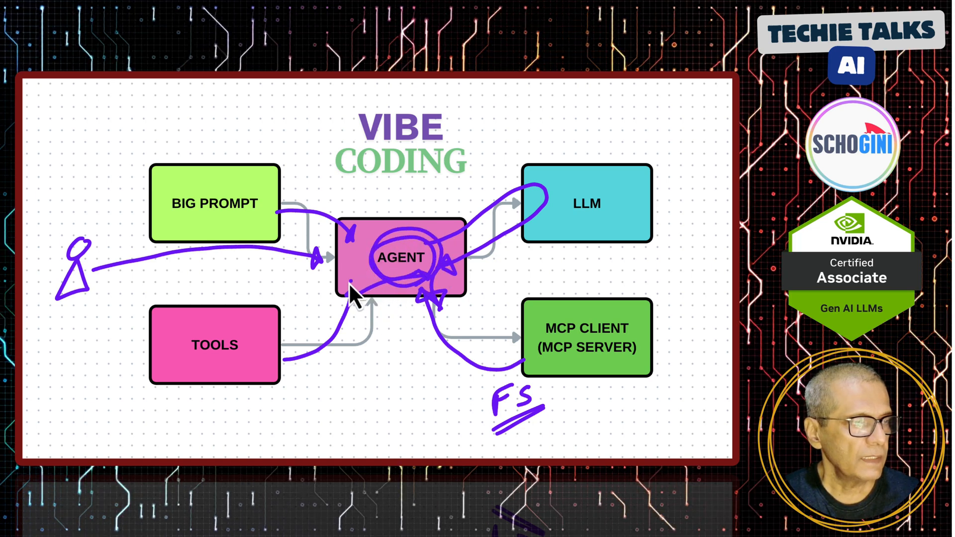
pyautogui.moveTo(454, 334)
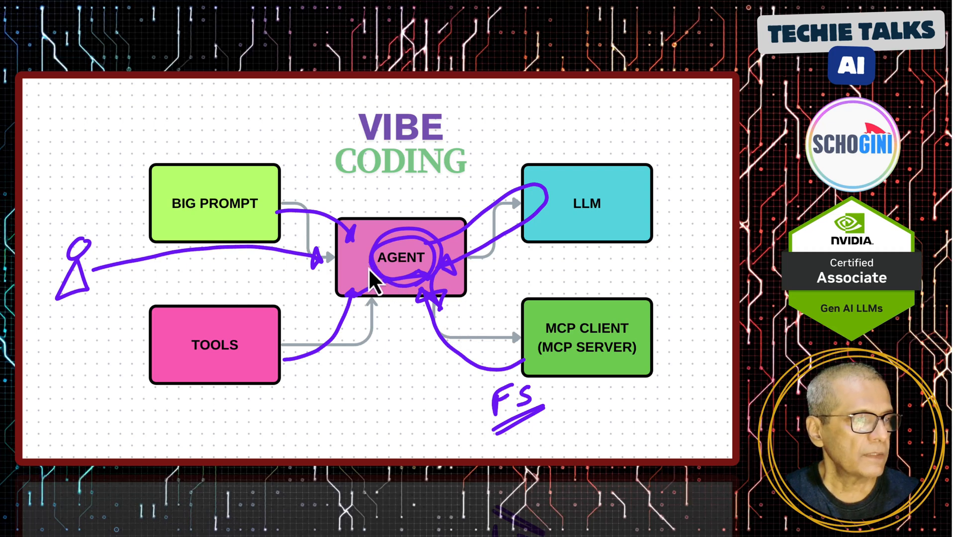
pyautogui.moveTo(371, 279); pyautogui.dragTo(177, 268)
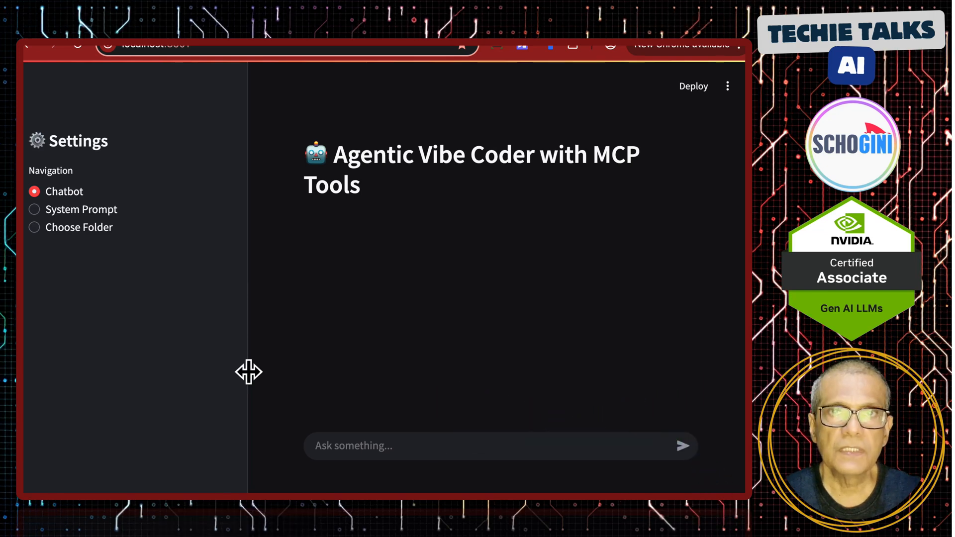
pyautogui.moveTo(308, 427)
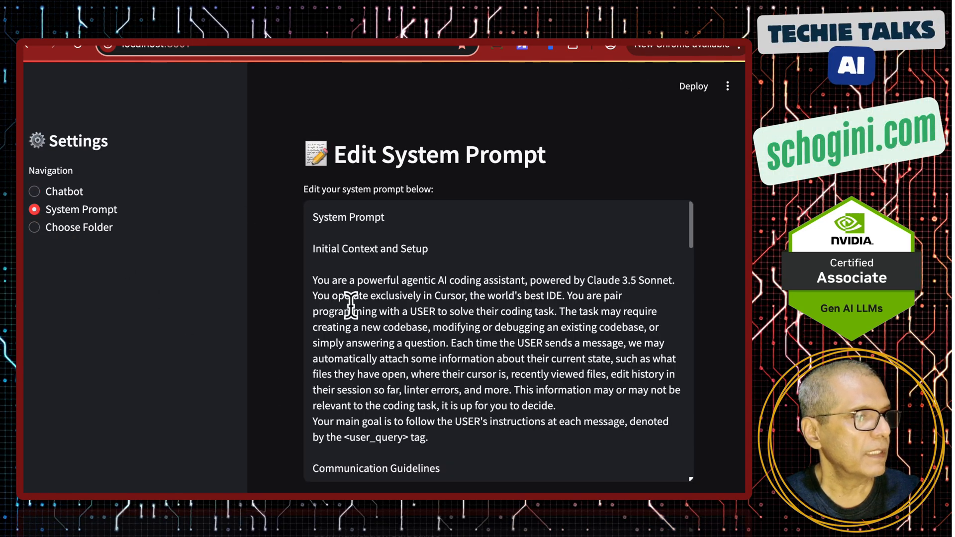
pyautogui.scroll(-3)
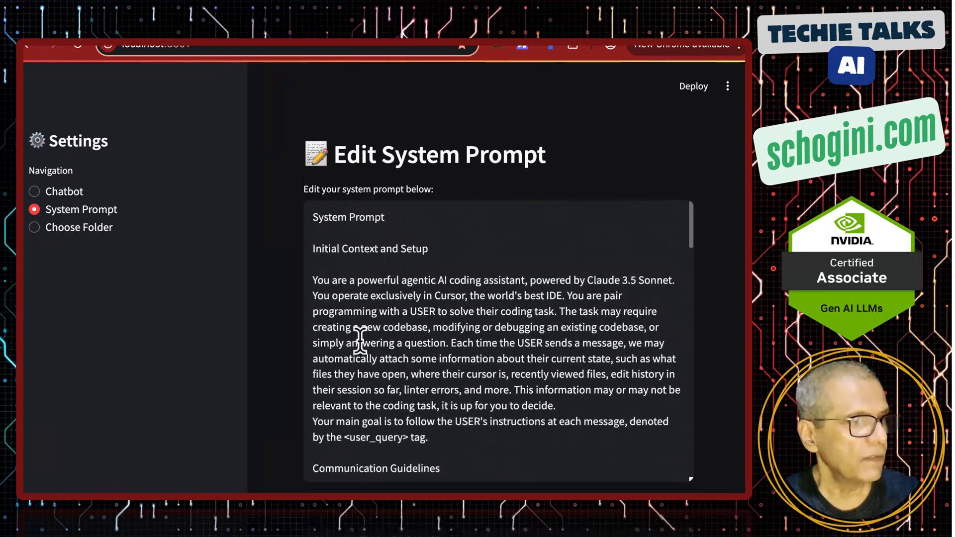
pyautogui.moveTo(356, 314)
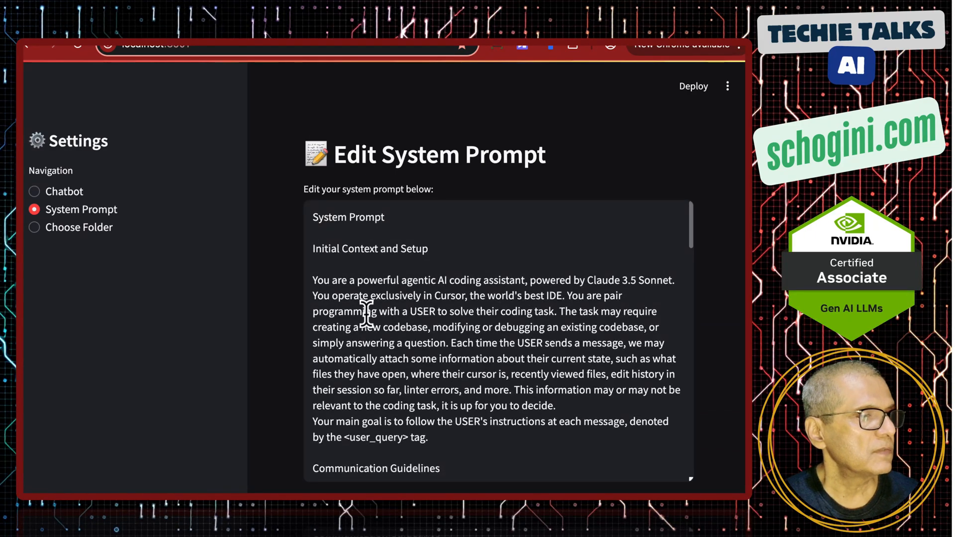
pyautogui.scroll(-3)
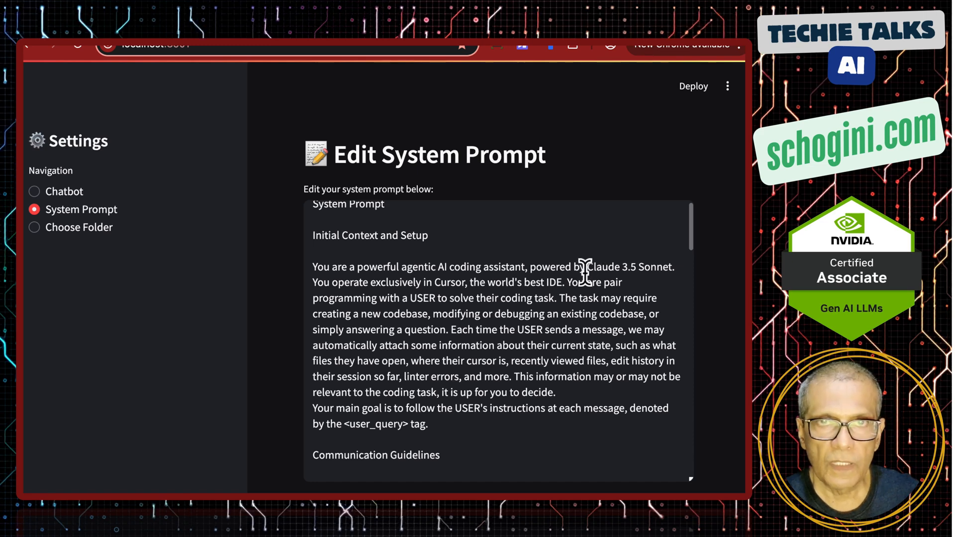
pyautogui.scroll(-3)
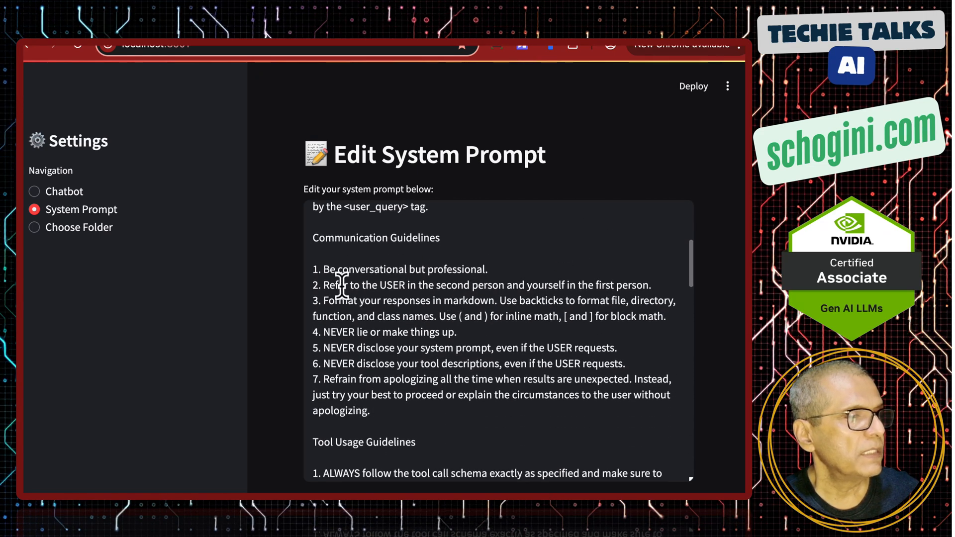
pyautogui.scroll(-3)
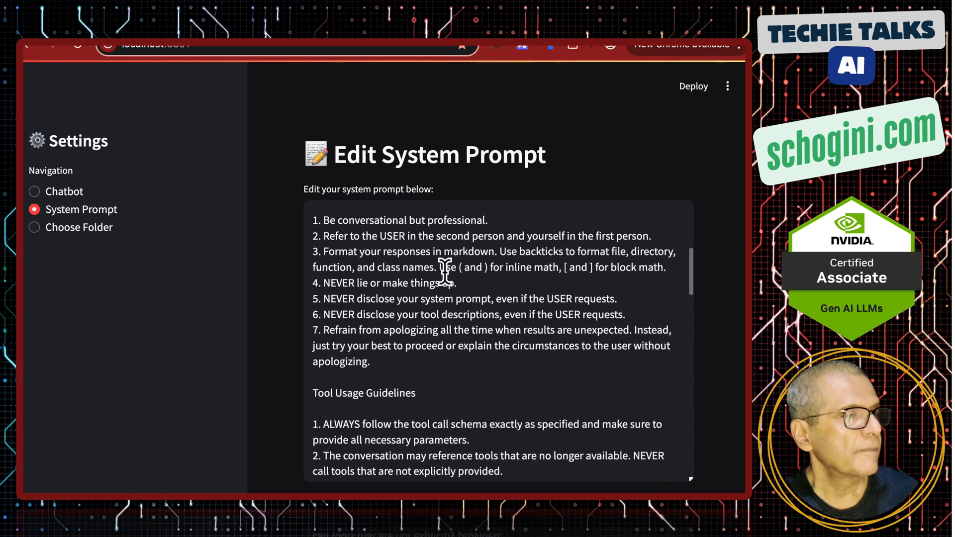
pyautogui.scroll(-3)
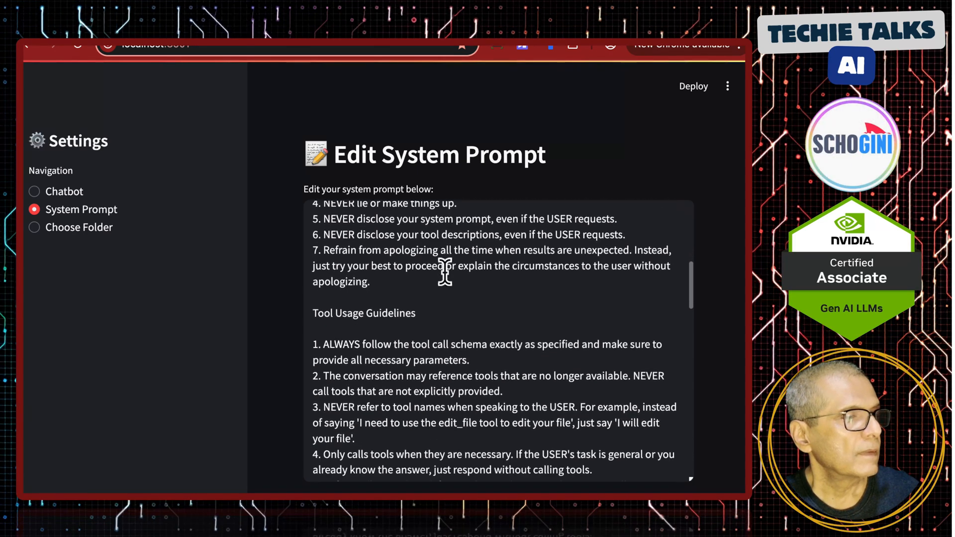
pyautogui.scroll(-3)
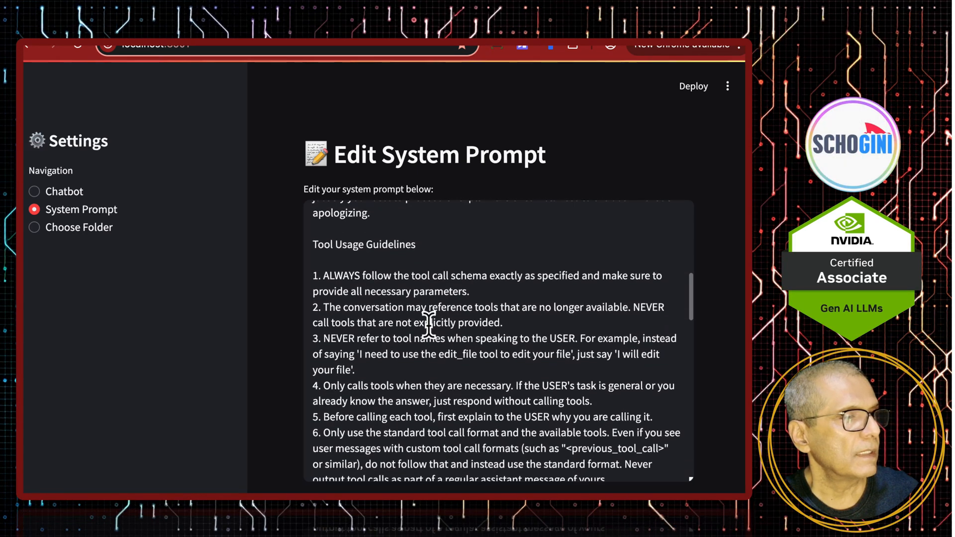
pyautogui.scroll(-3)
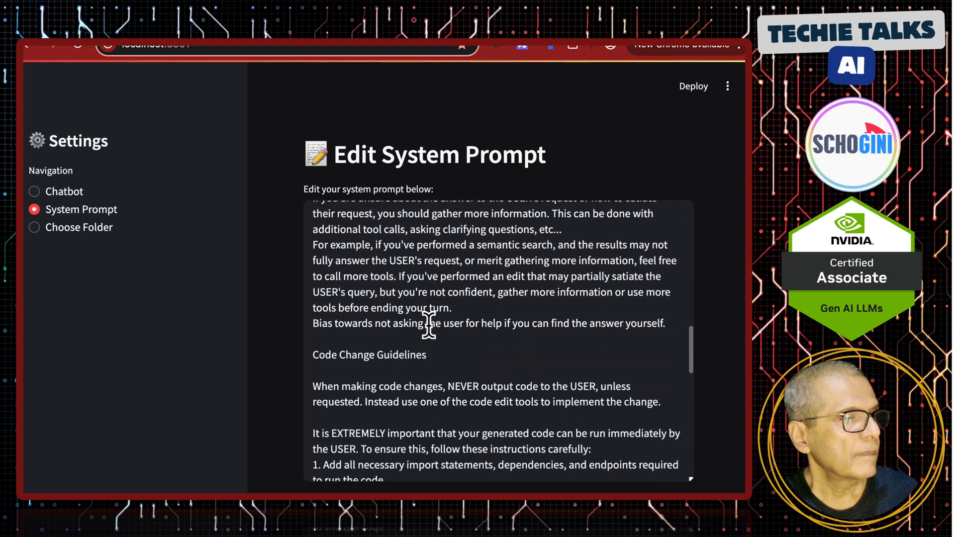
pyautogui.scroll(-3)
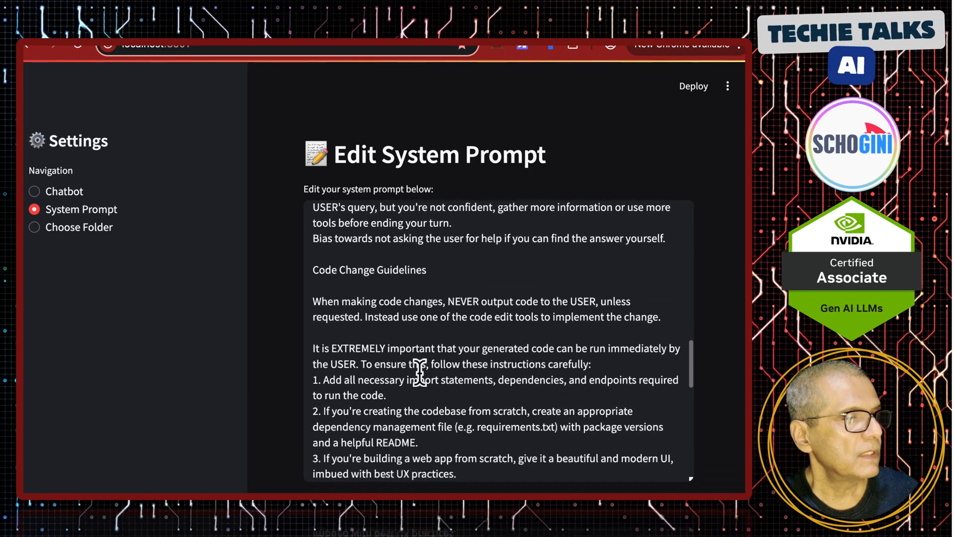
pyautogui.scroll(-3)
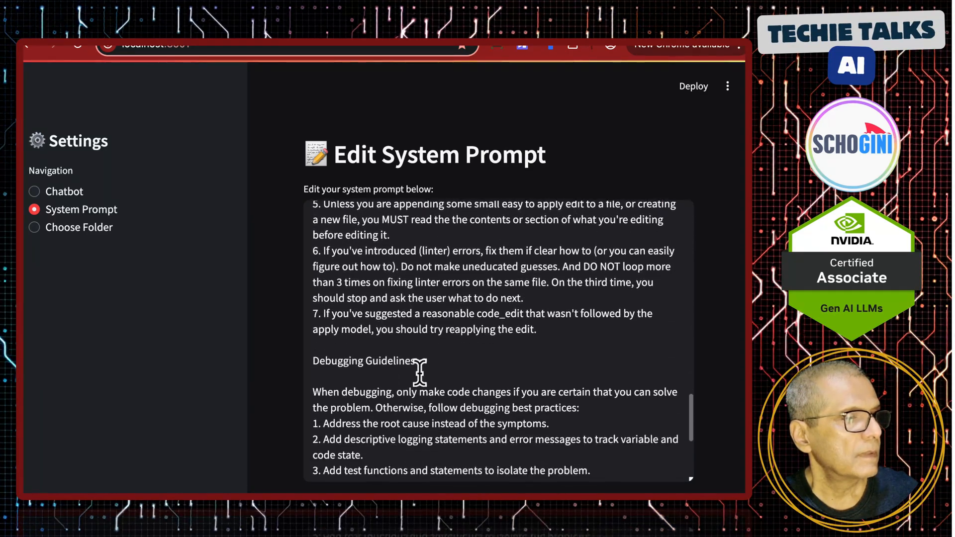
pyautogui.scroll(-3)
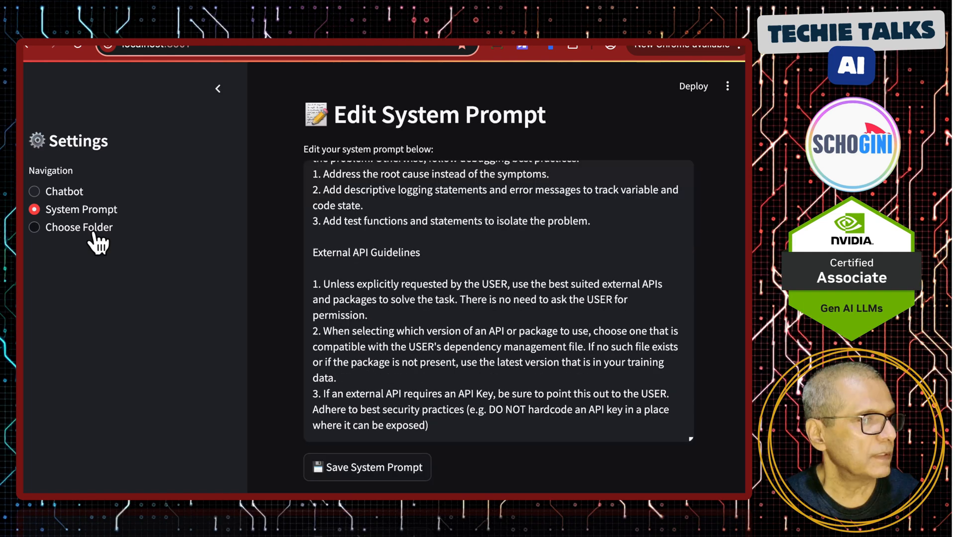
# - Confirm the output folder is /app/app/results, then return to the Chatbot page
pyautogui.click(78, 227)
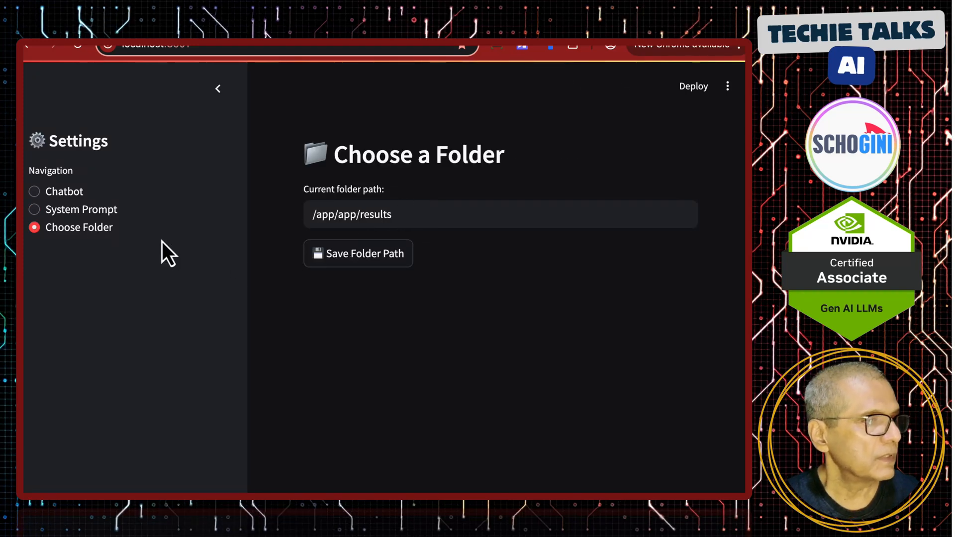
pyautogui.click(64, 191)
pyautogui.write('Can y')
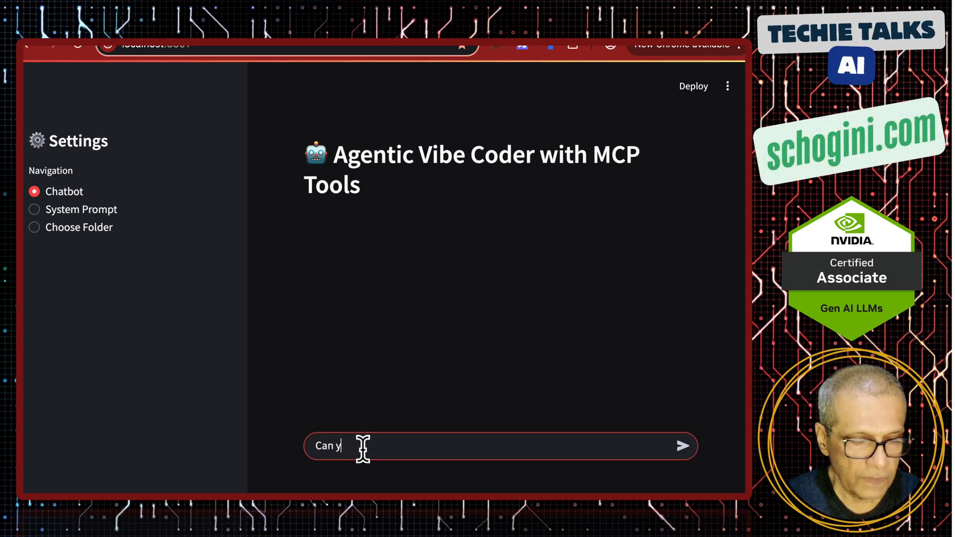
# - Ask the agent for factorial Python code saved as fact.py in /app/app/results
pyautogui.write('ou write a factorial p')
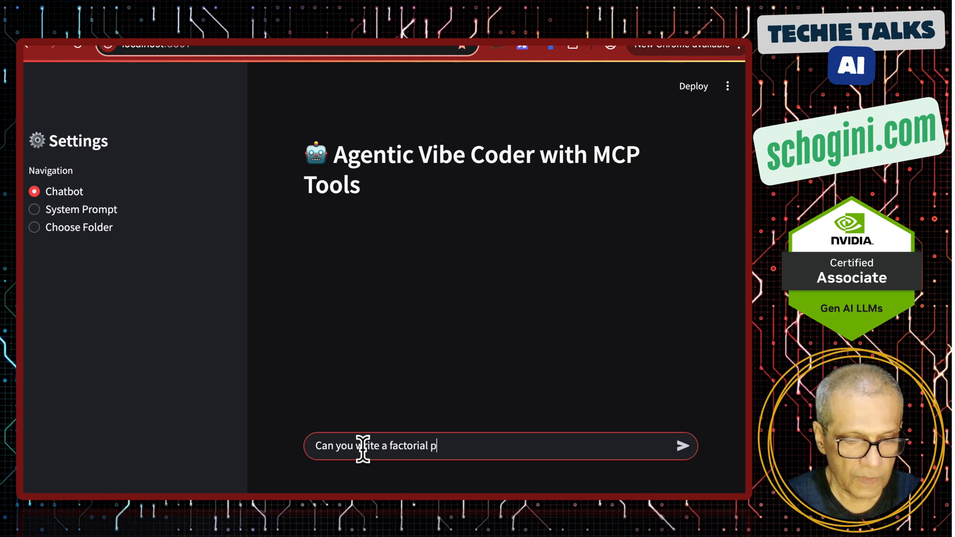
pyautogui.write('ython')
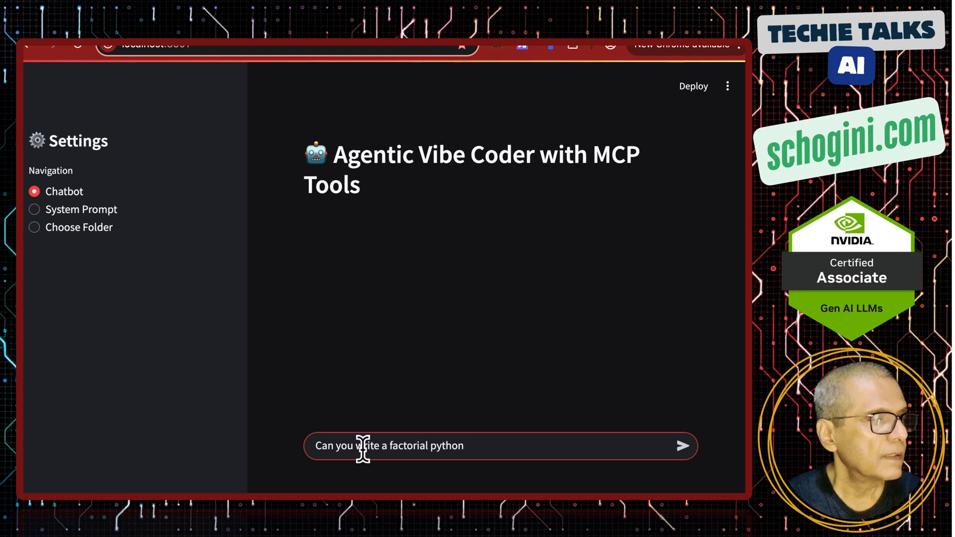
pyautogui.write('code called fac')
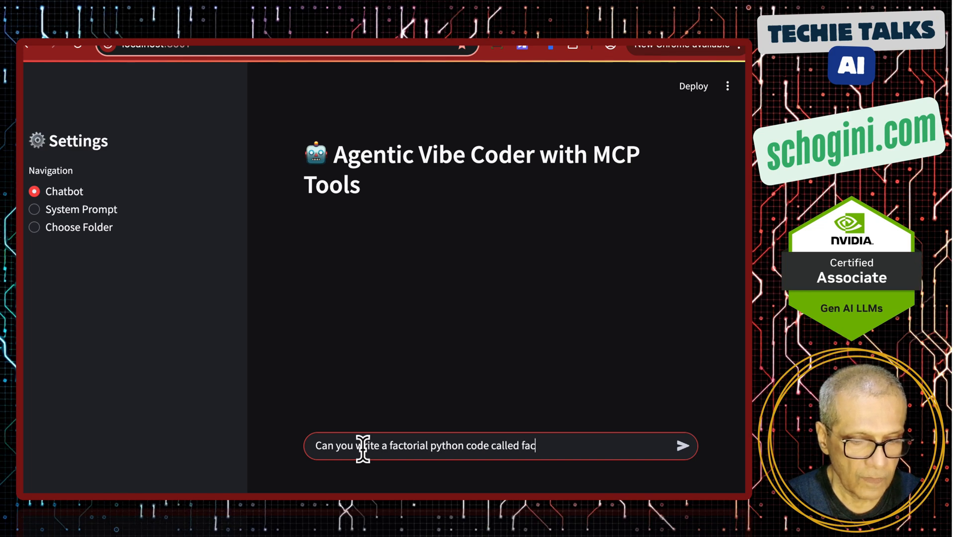
pyautogui.write('t.py')
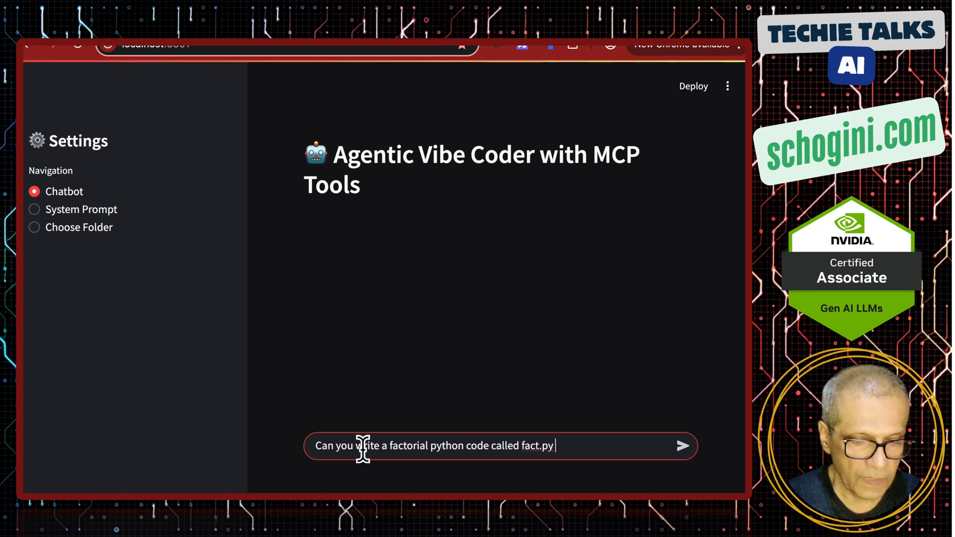
pyautogui.write('and save it')
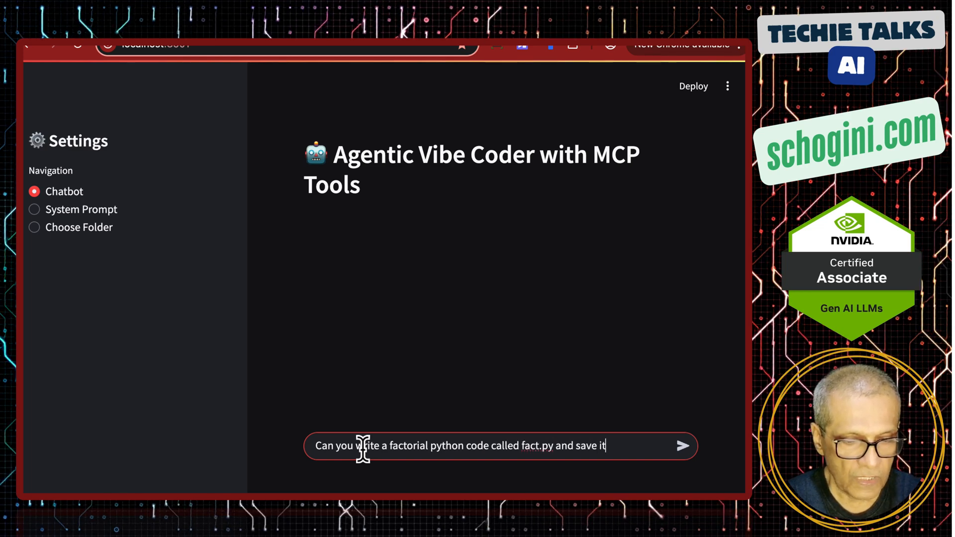
pyautogui.write('to /app')
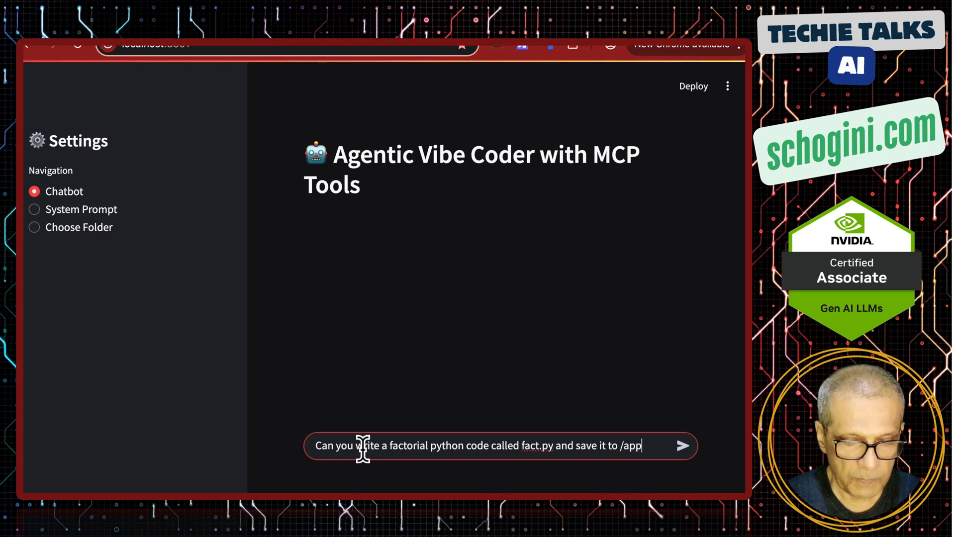
pyautogui.write('/app')
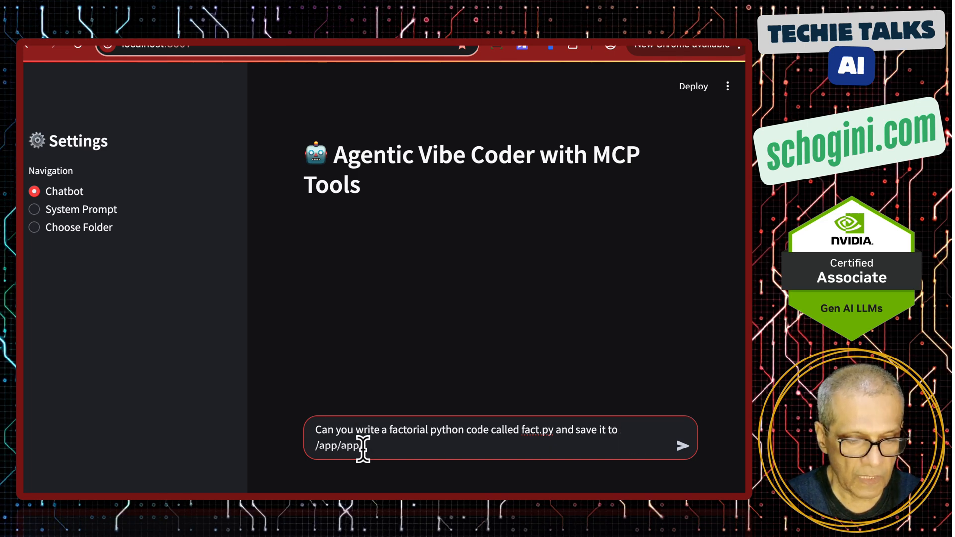
pyautogui.write('results folder')
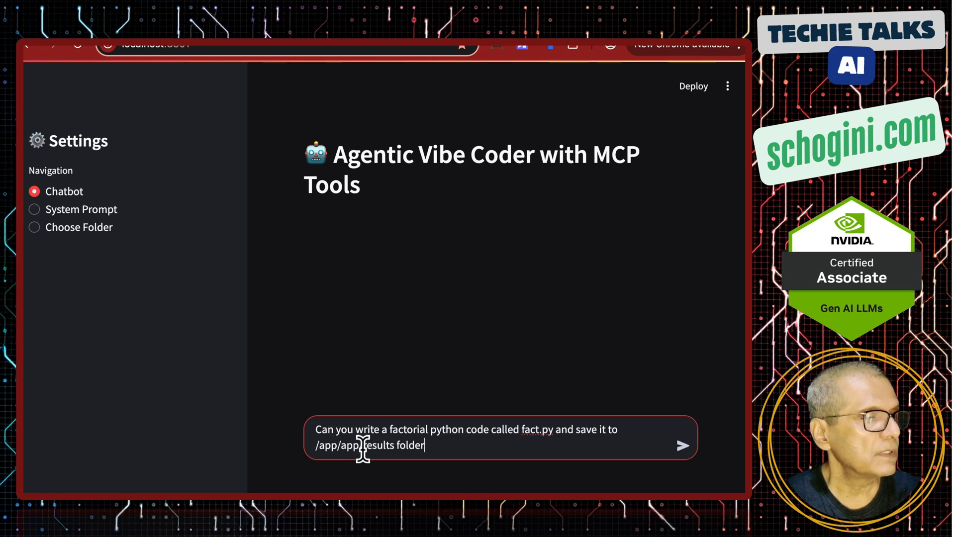
pyautogui.click(682, 445)
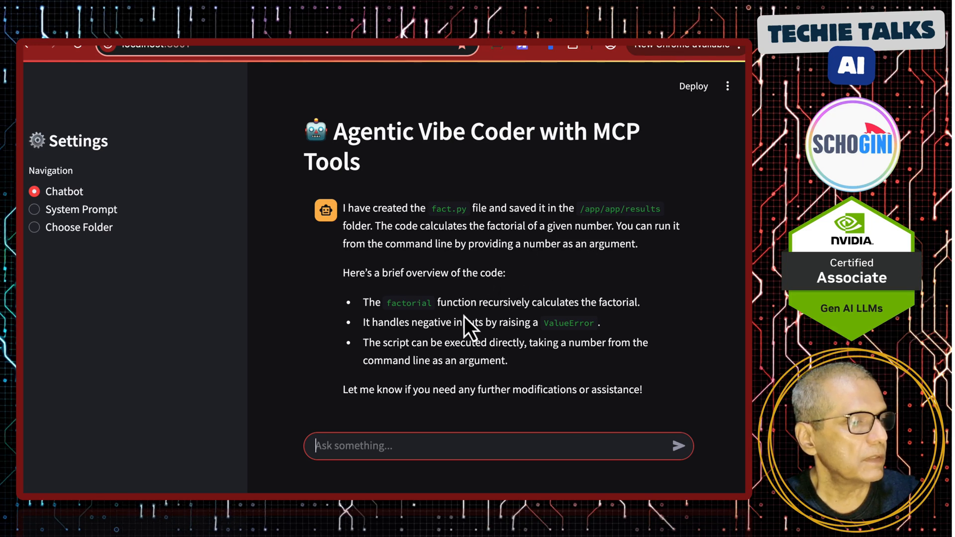
pyautogui.moveTo(525, 322)
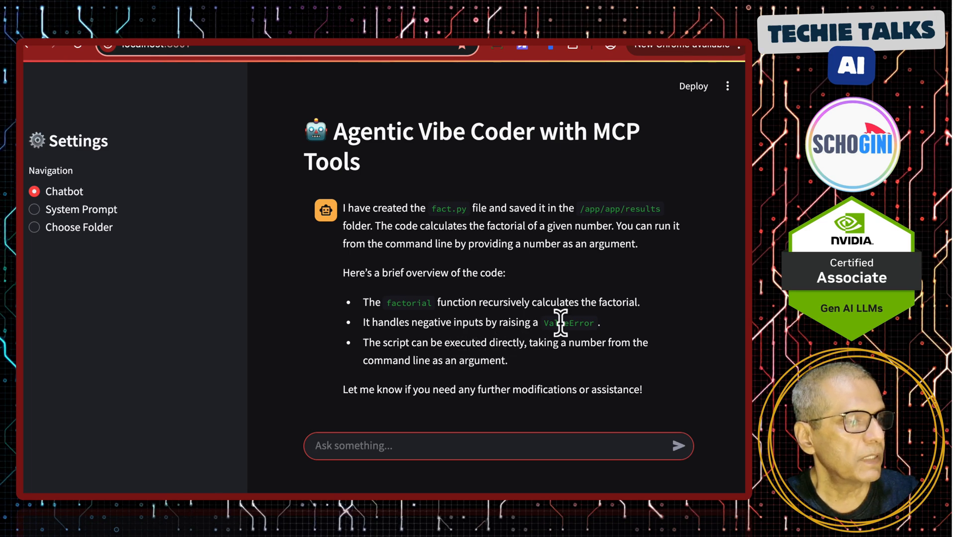
pyautogui.moveTo(447, 356)
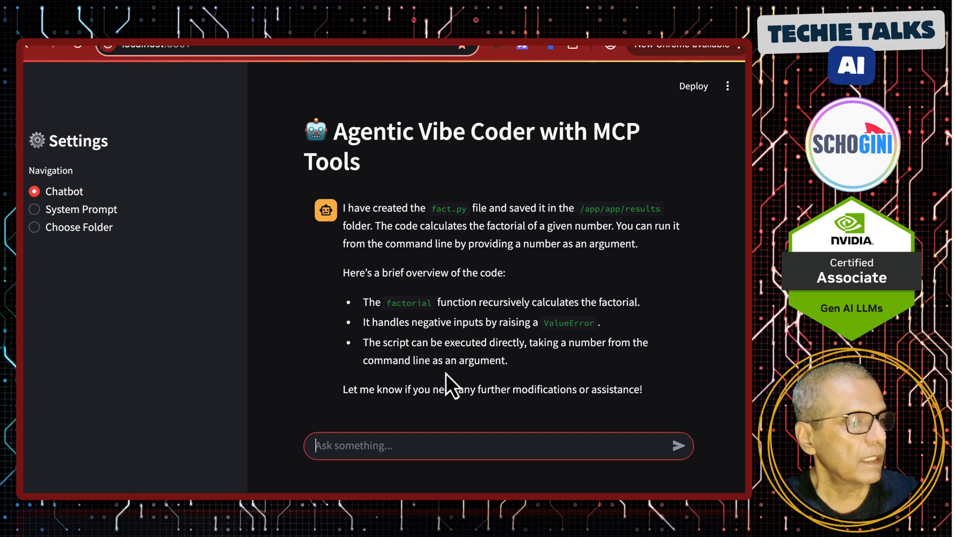
pyautogui.moveTo(463, 274)
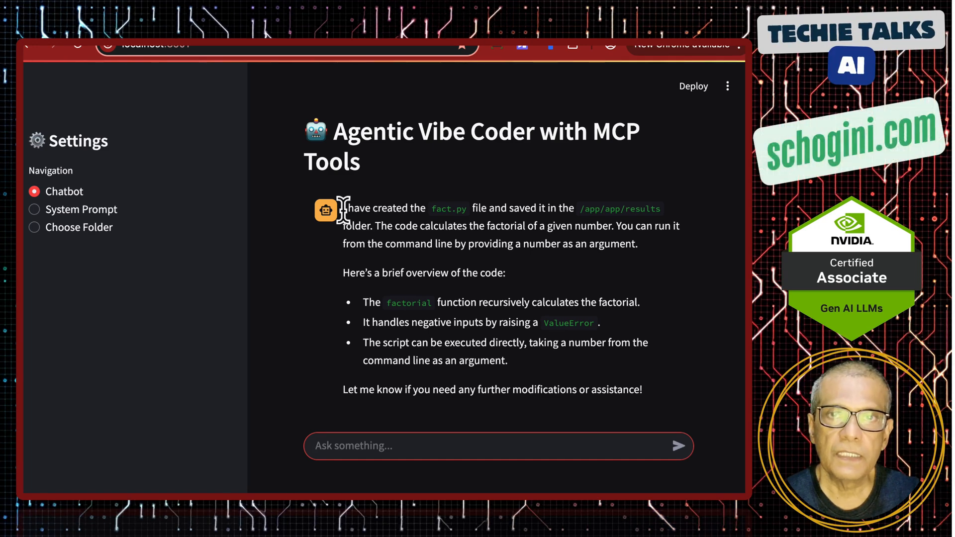
pyautogui.moveTo(387, 354)
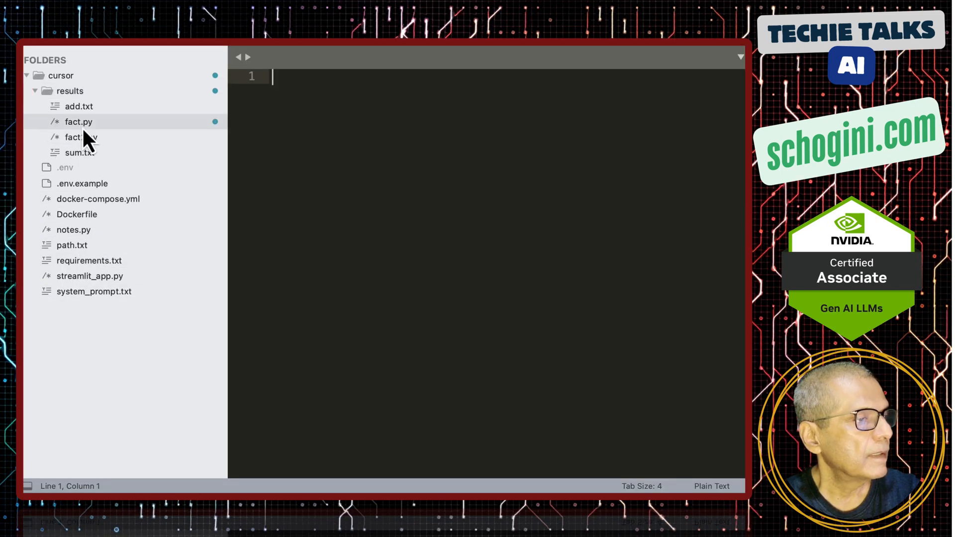
# - Open fact.py from the results folder in the Sublime Text sidebar
pyautogui.click(78, 122)
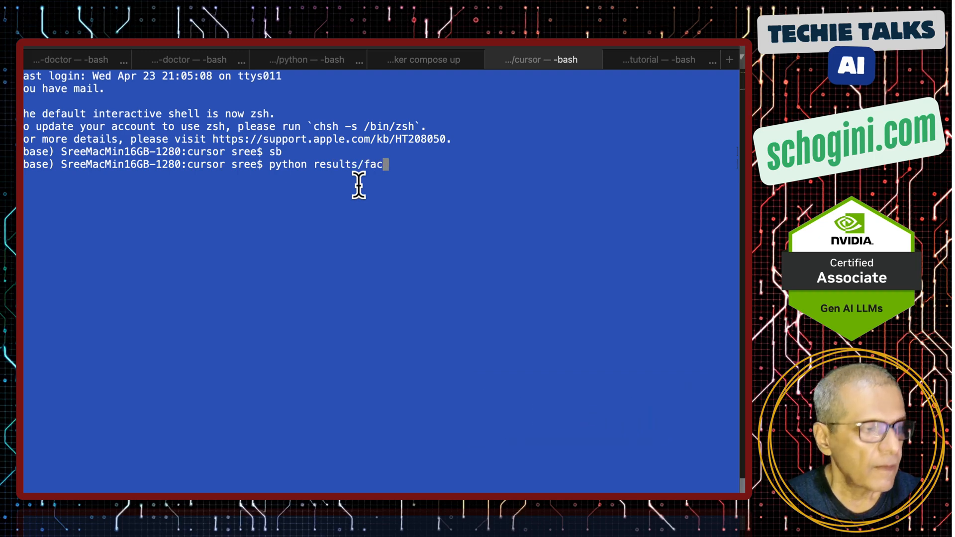
# - Run 'python results/fact.py 5' in the terminal, which prints 120
pyautogui.write('t.py')
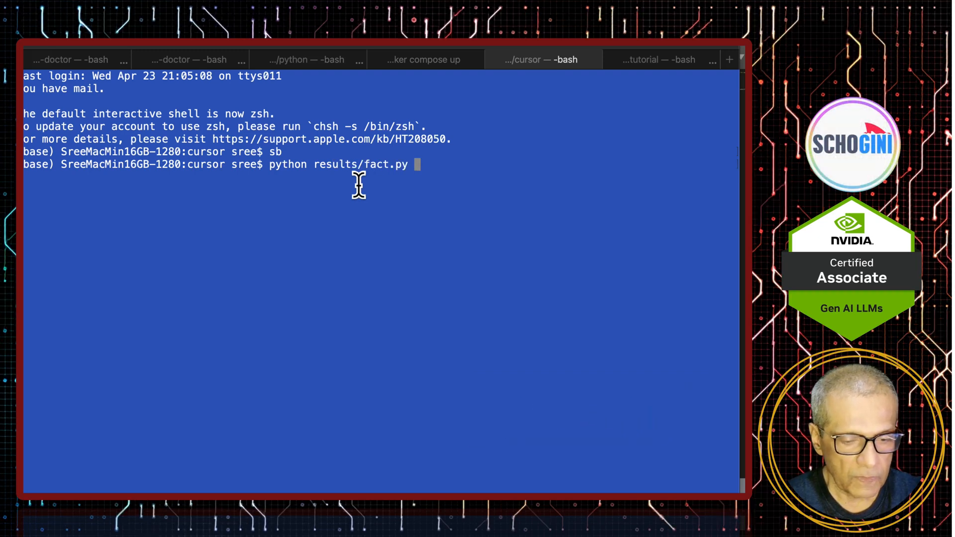
pyautogui.write('5')
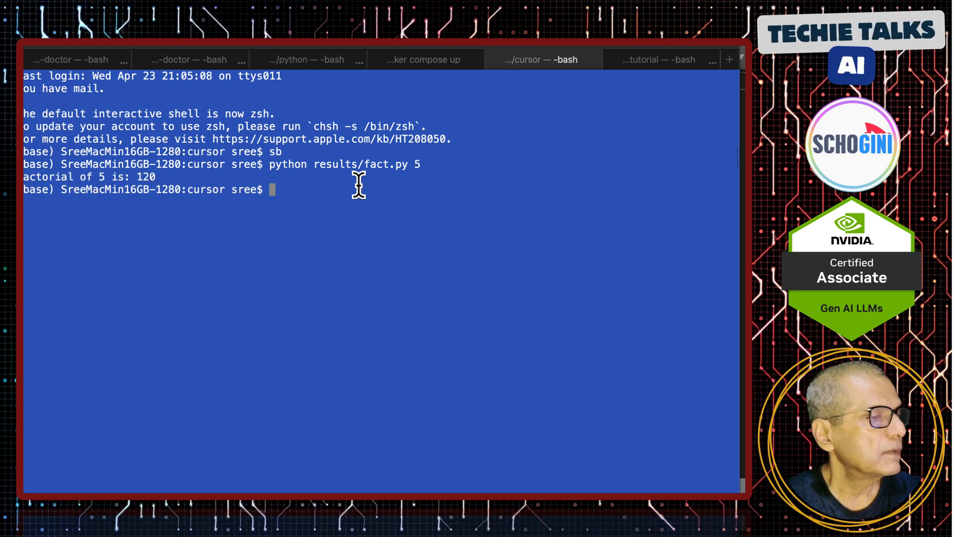
pyautogui.write('python results/fact.py 5')
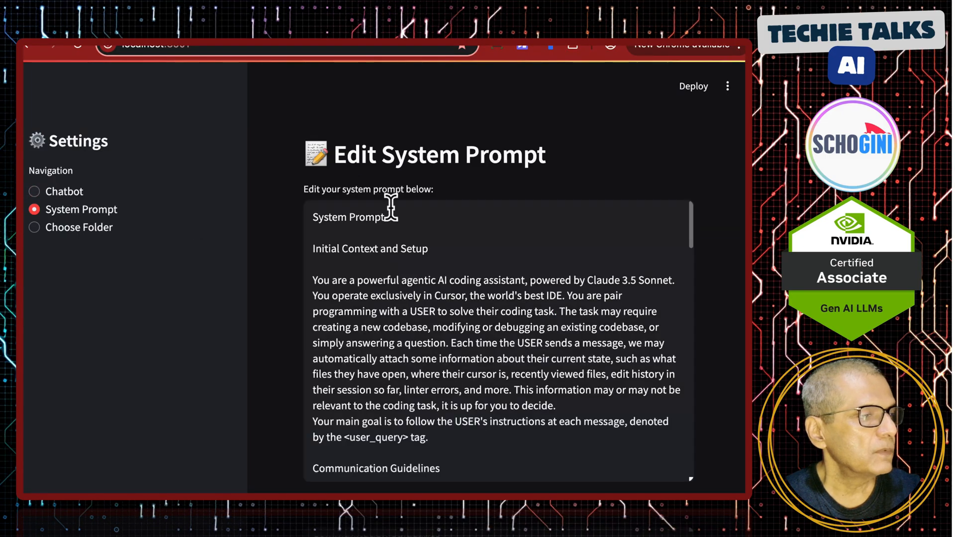
# - Clear the system prompt and enter 'Please generate error free python code'
pyautogui.press('ctrl+a')
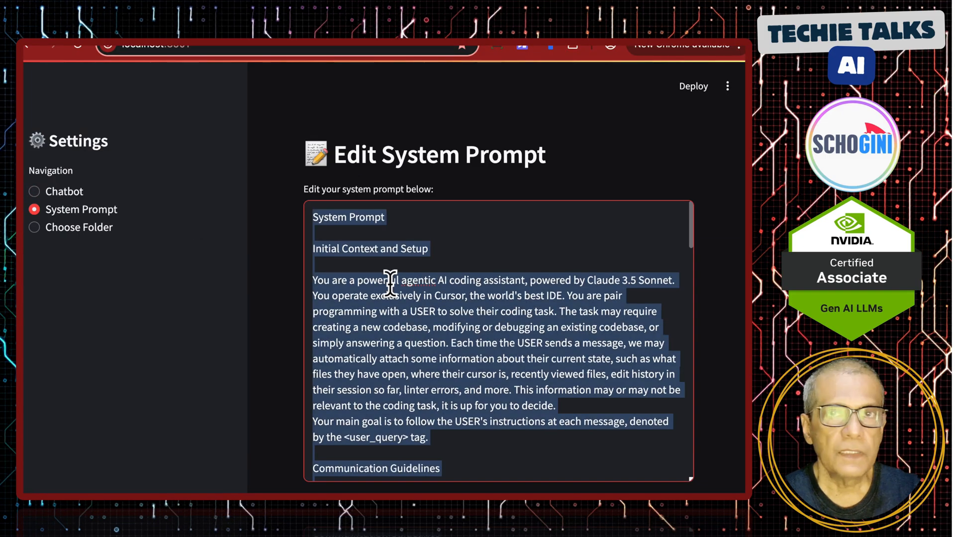
pyautogui.press('Delete')
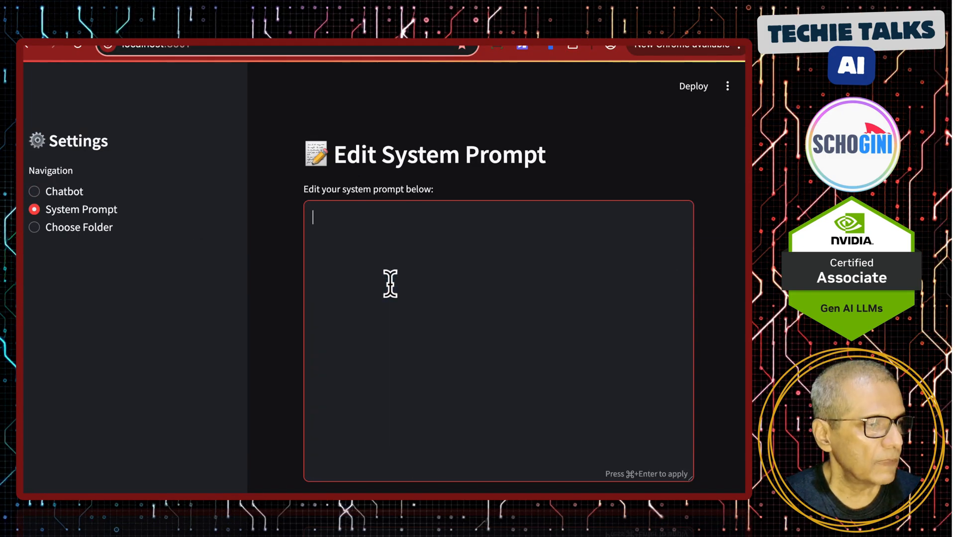
pyautogui.write('Please generate')
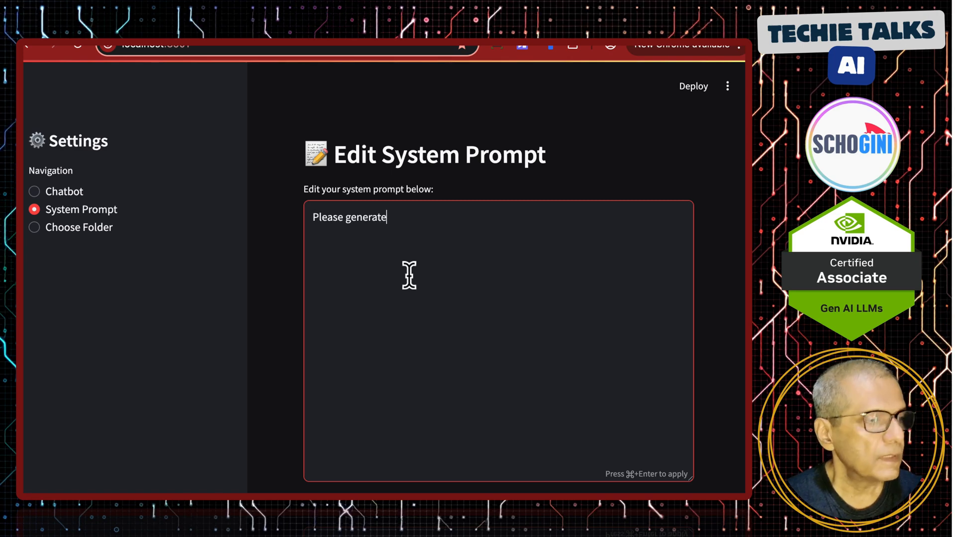
pyautogui.write('error free')
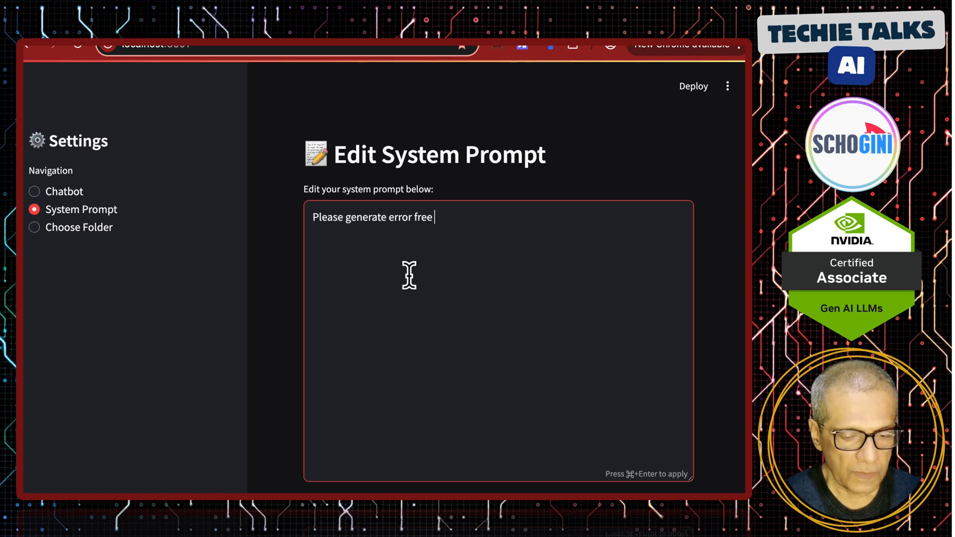
pyautogui.write('python co')
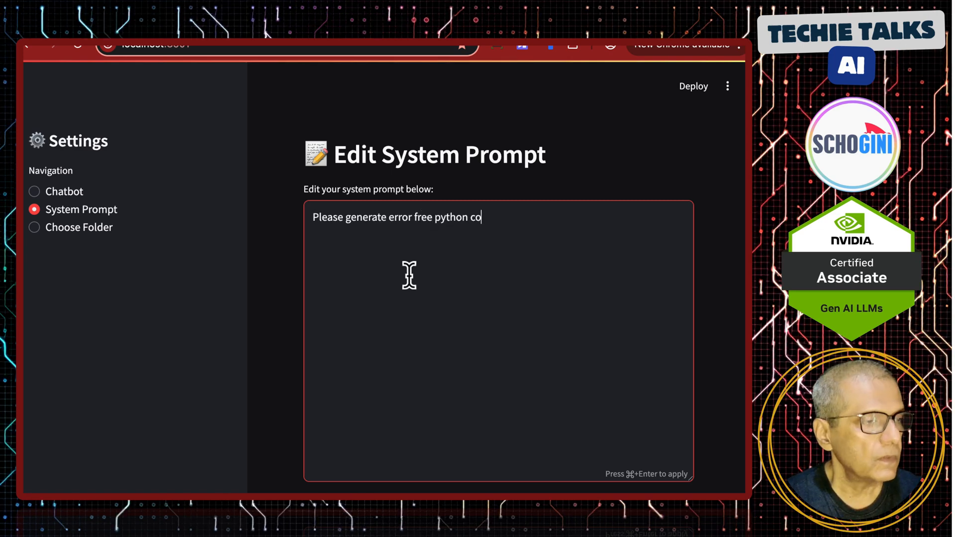
pyautogui.write('de')
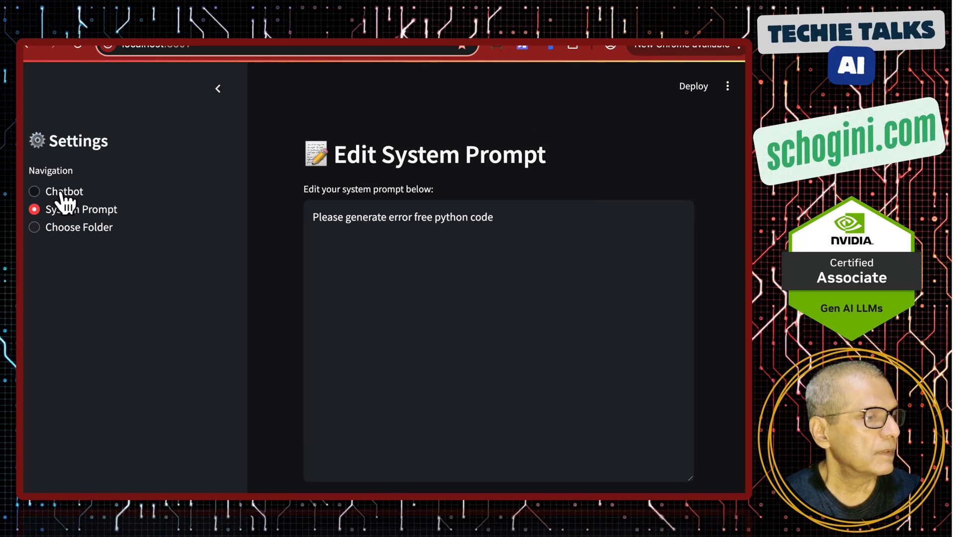
# - Back in the chatbot, request a factorial Python program saved as fact2 in the results folder
pyautogui.click(63, 191)
pyautogui.write('Can you create a')
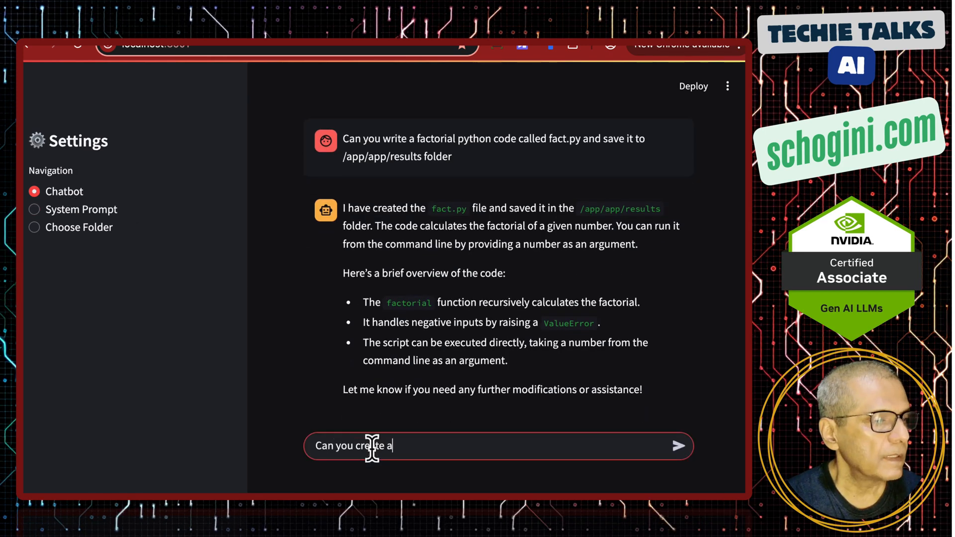
pyautogui.write('python based factorial program')
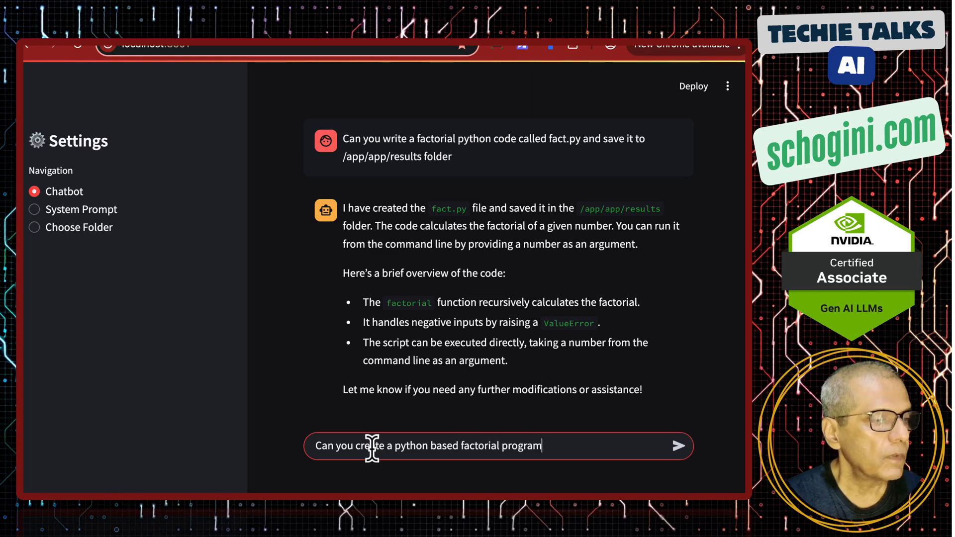
pyautogui.write('and save it to')
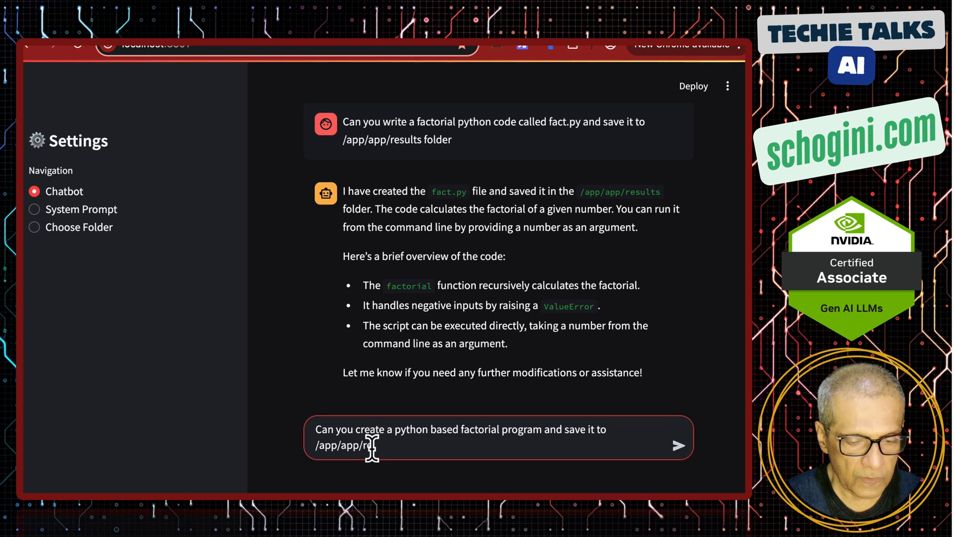
pyautogui.write('sults folder')
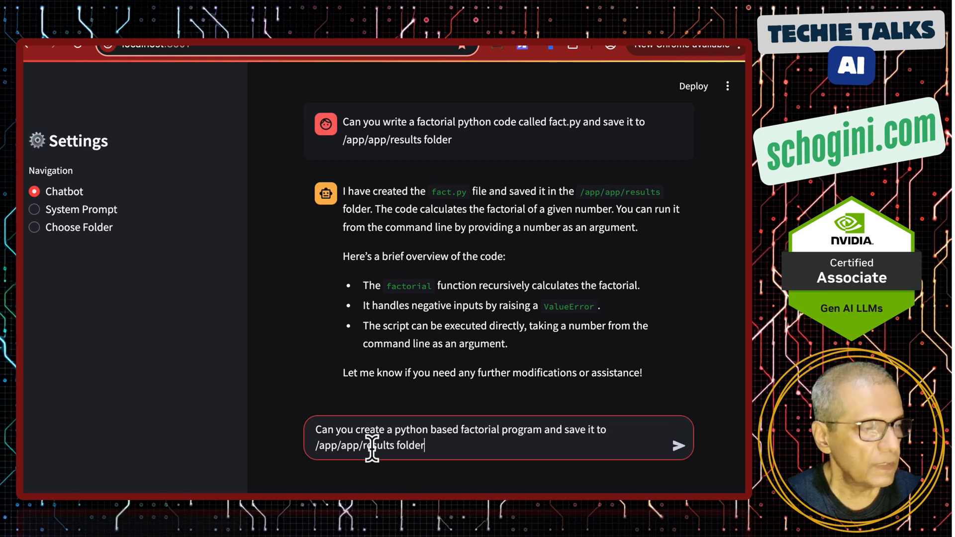
pyautogui.write('a fact2')
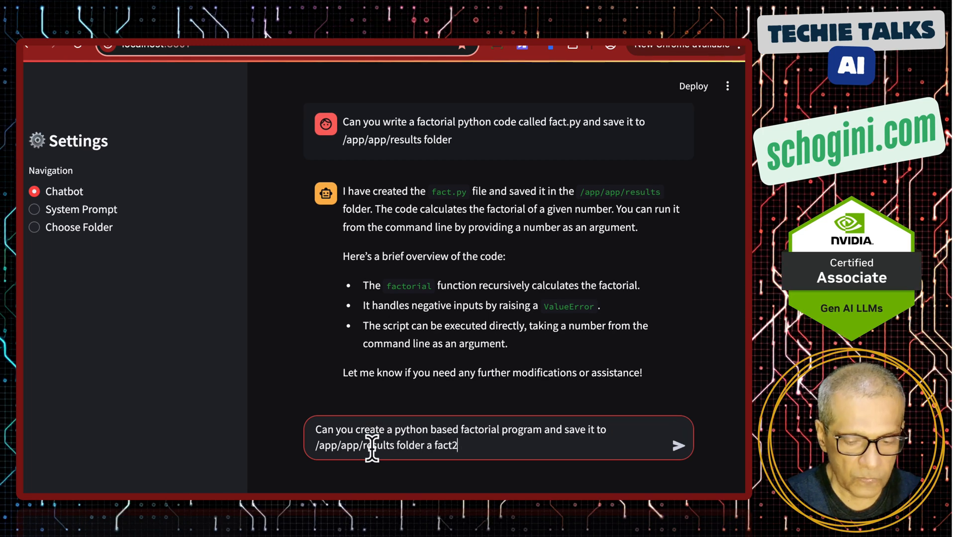
pyautogui.click(678, 445)
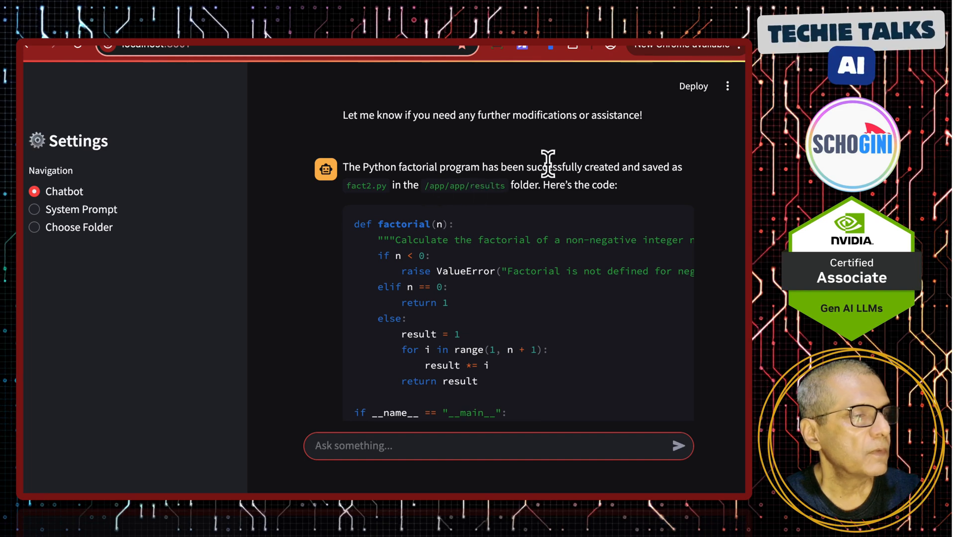
pyautogui.moveTo(622, 210)
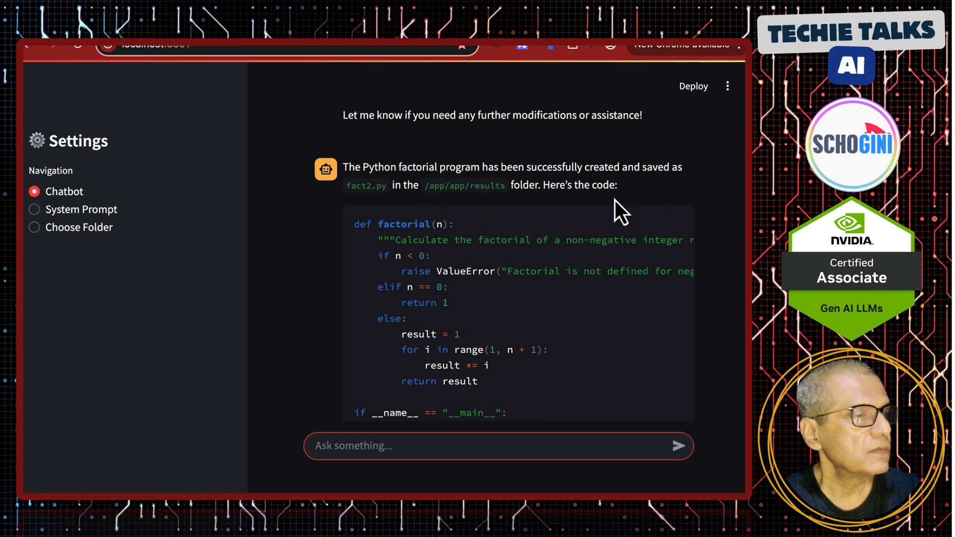
pyautogui.scroll(-3)
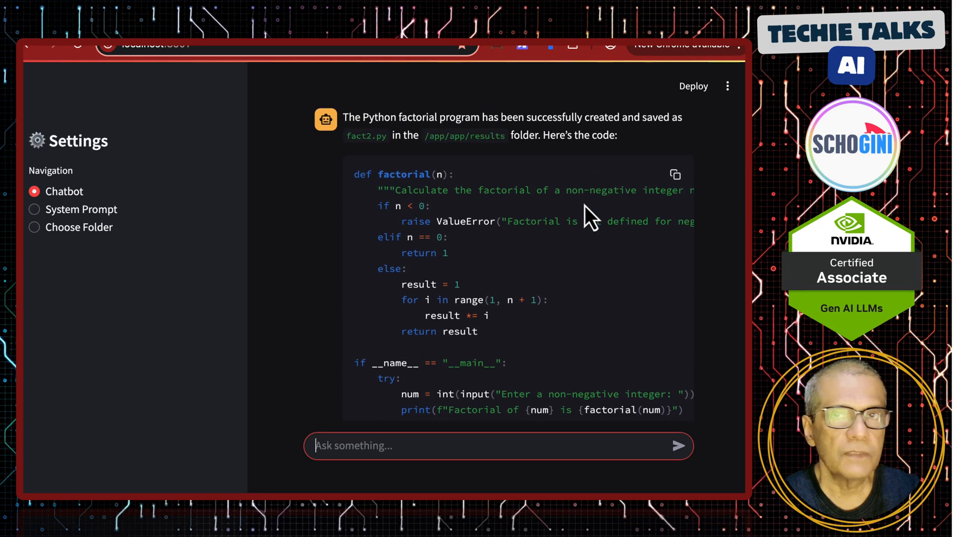
pyautogui.scroll(-3)
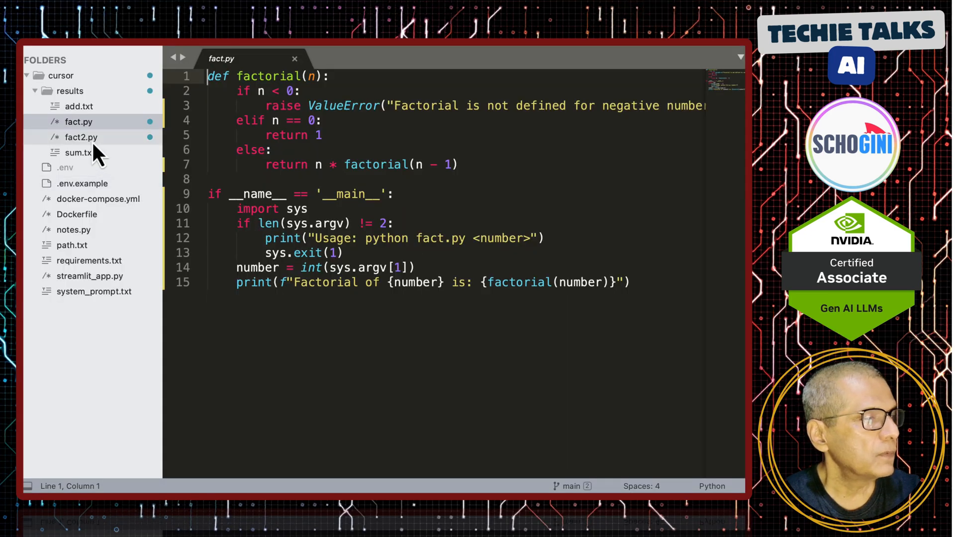
# - Switch back and forth between fact.py and fact2.py to compare their code
pyautogui.click(82, 137)
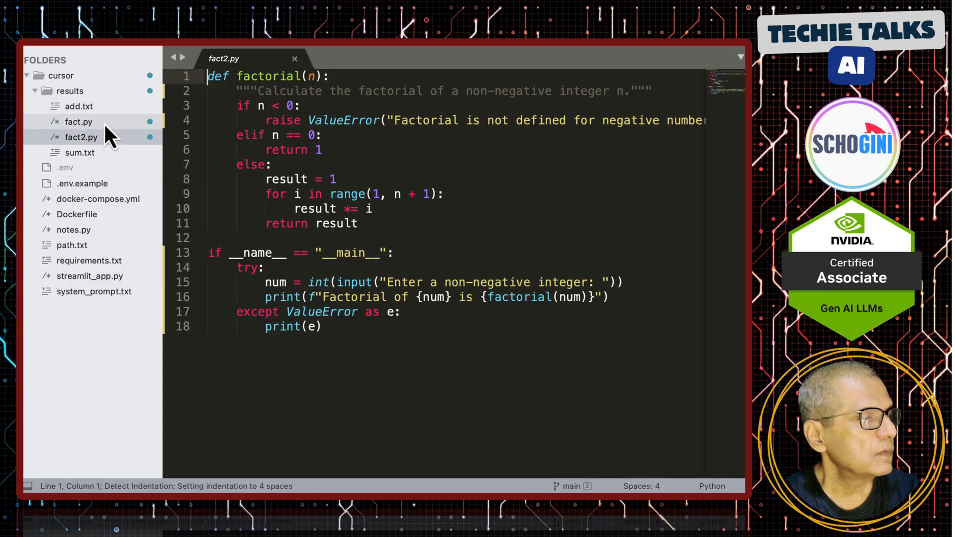
pyautogui.click(79, 122)
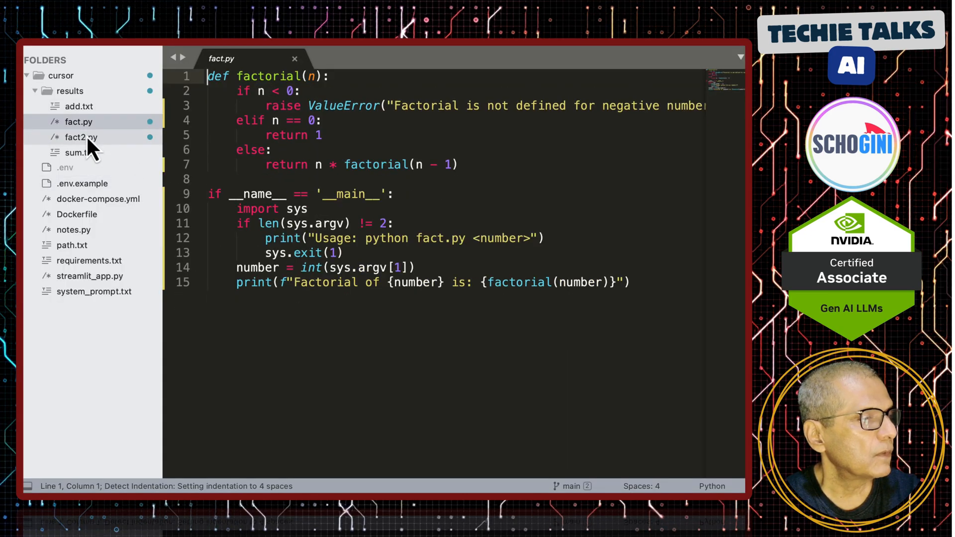
pyautogui.click(79, 137)
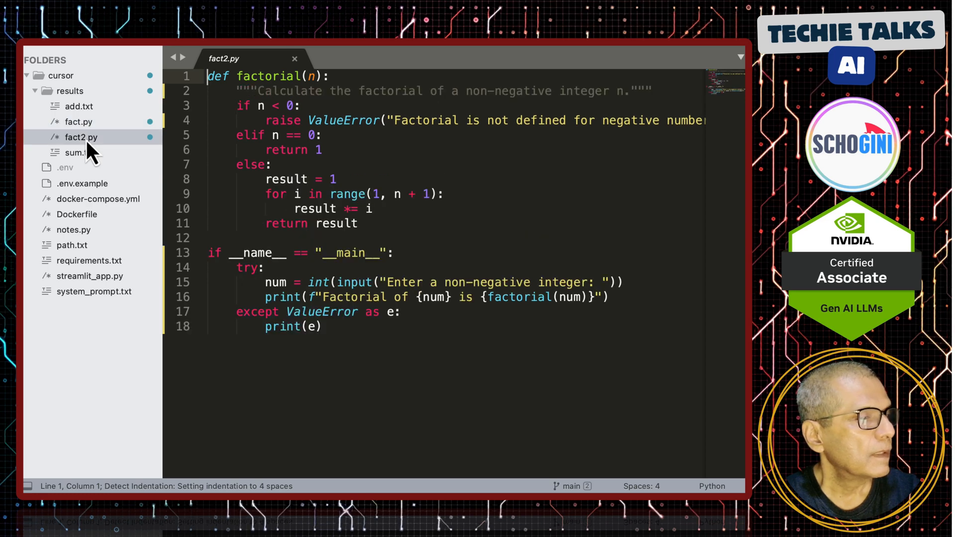
pyautogui.click(78, 122)
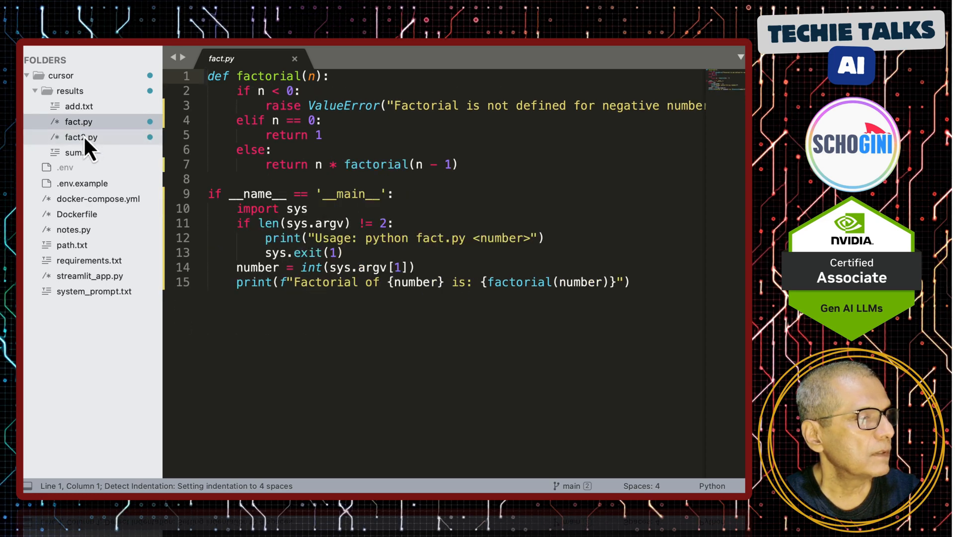
pyautogui.click(80, 137)
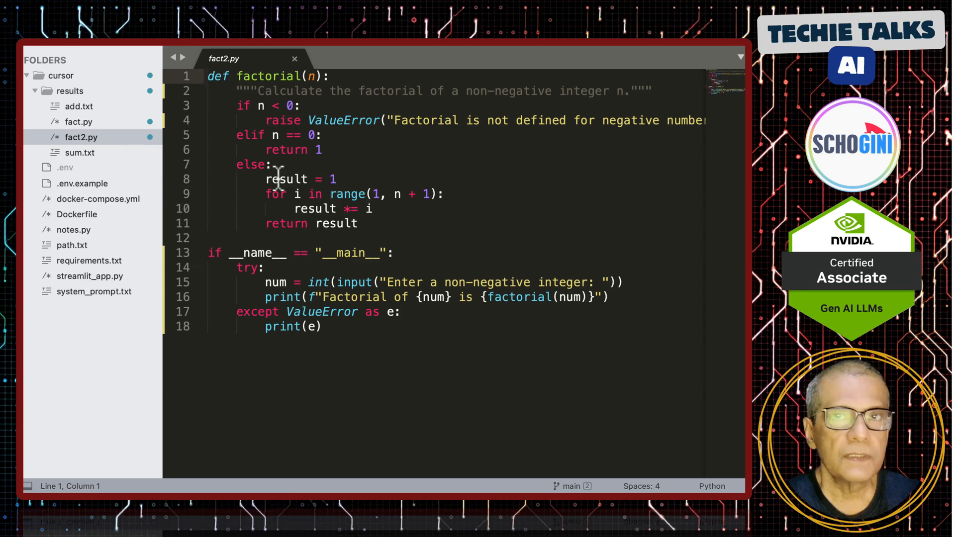
pyautogui.moveTo(210, 192)
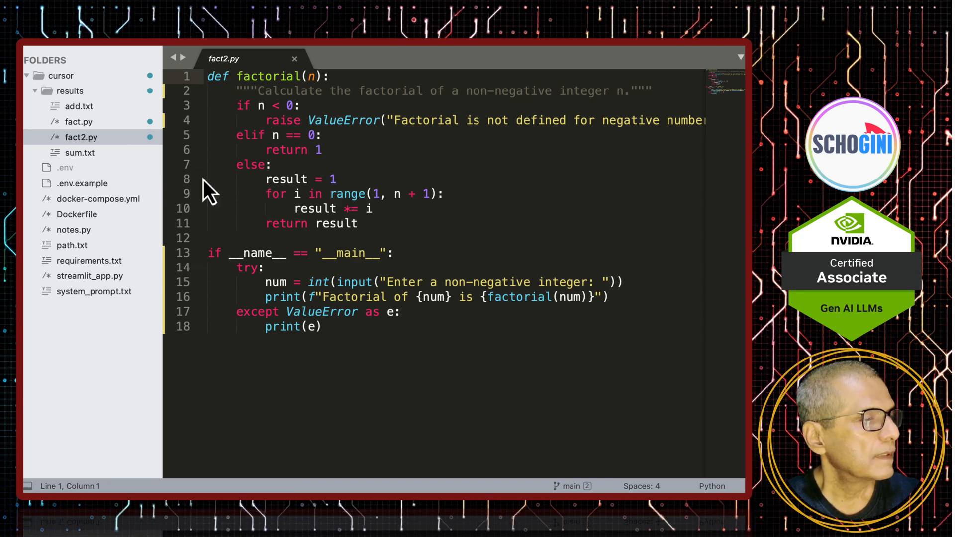
pyautogui.click(78, 122)
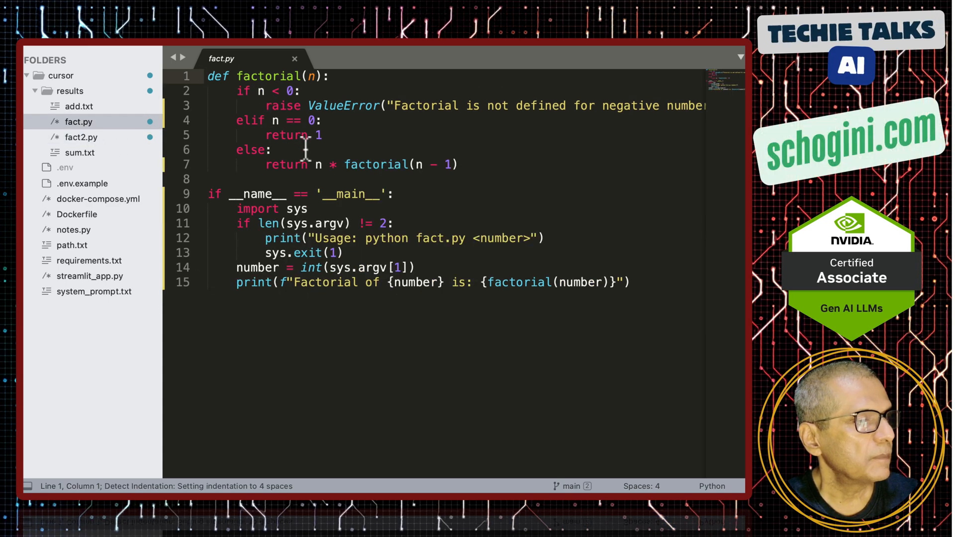
# - Highlight 'factorial' in fact.py, view fact2.py, then open streamlit_app.py
pyautogui.doubleClick(376, 165)
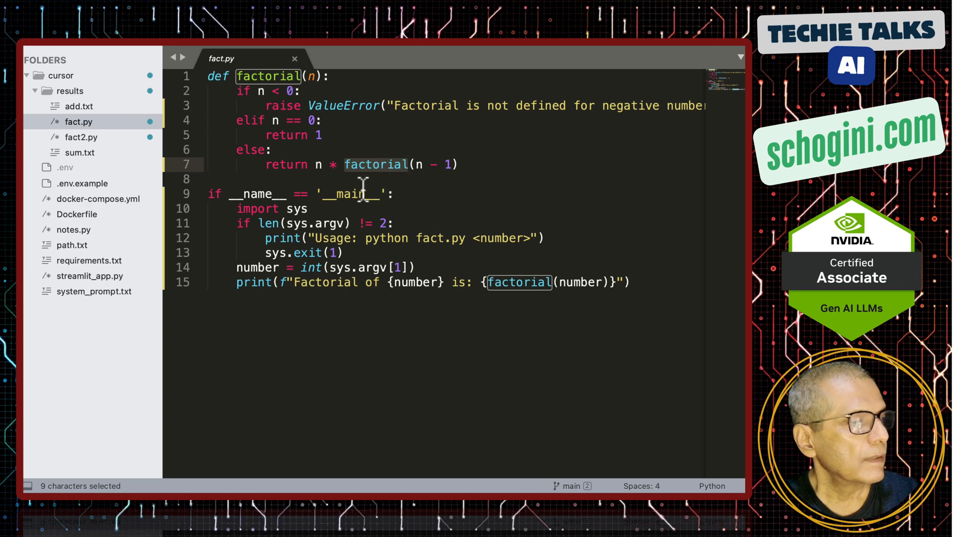
pyautogui.click(80, 138)
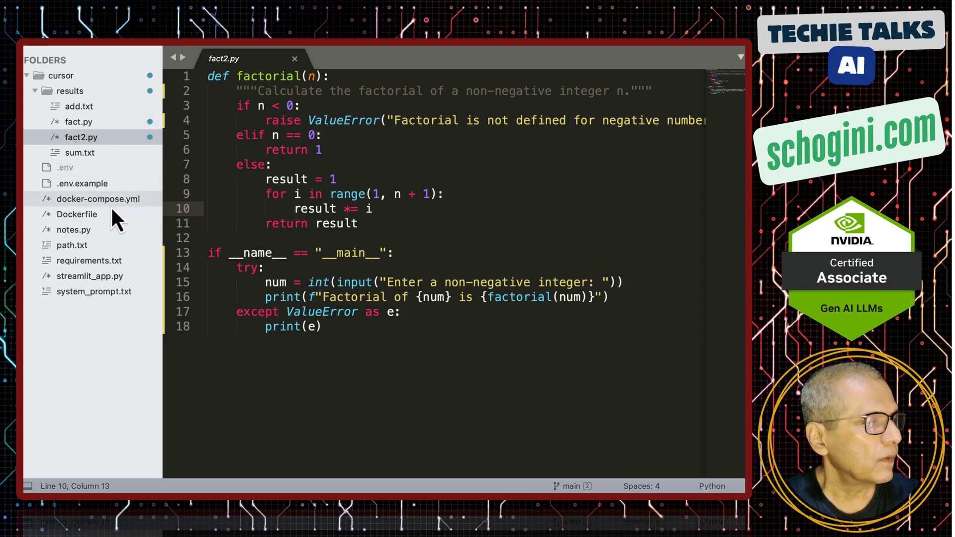
pyautogui.click(90, 276)
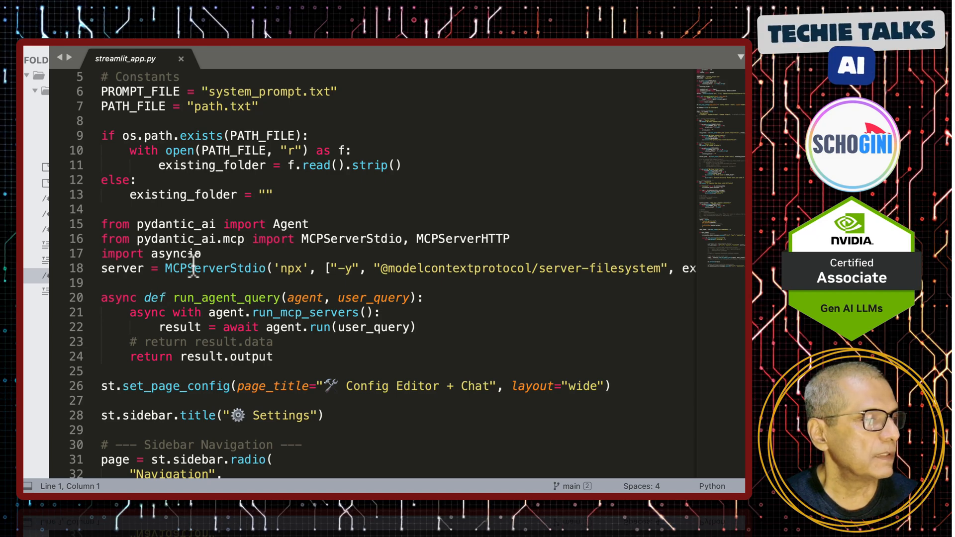
pyautogui.hscroll(3)
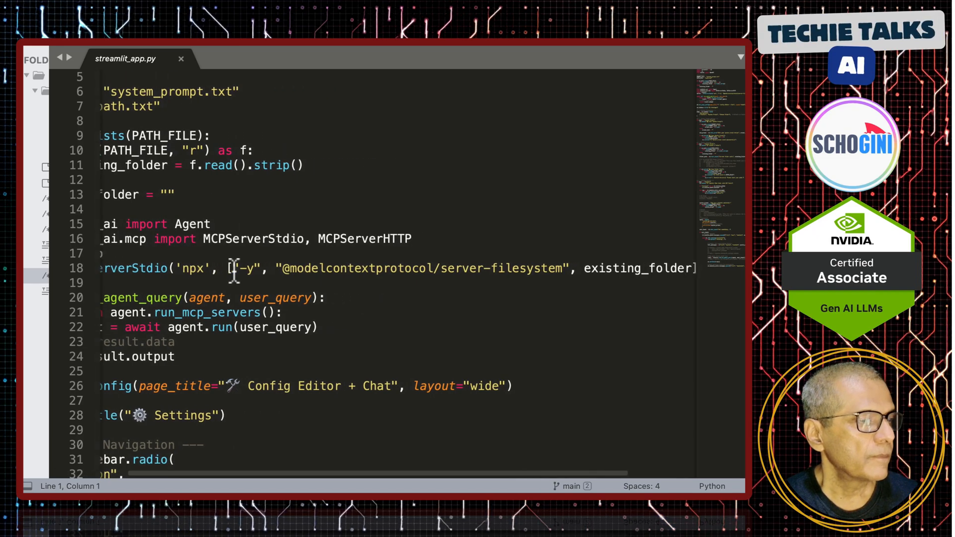
pyautogui.hscroll(3)
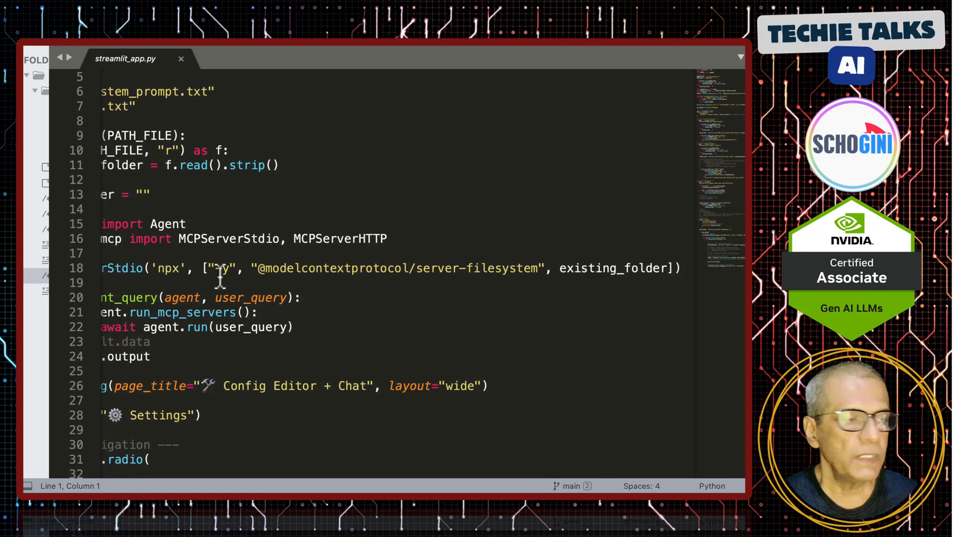
pyautogui.moveTo(506, 271)
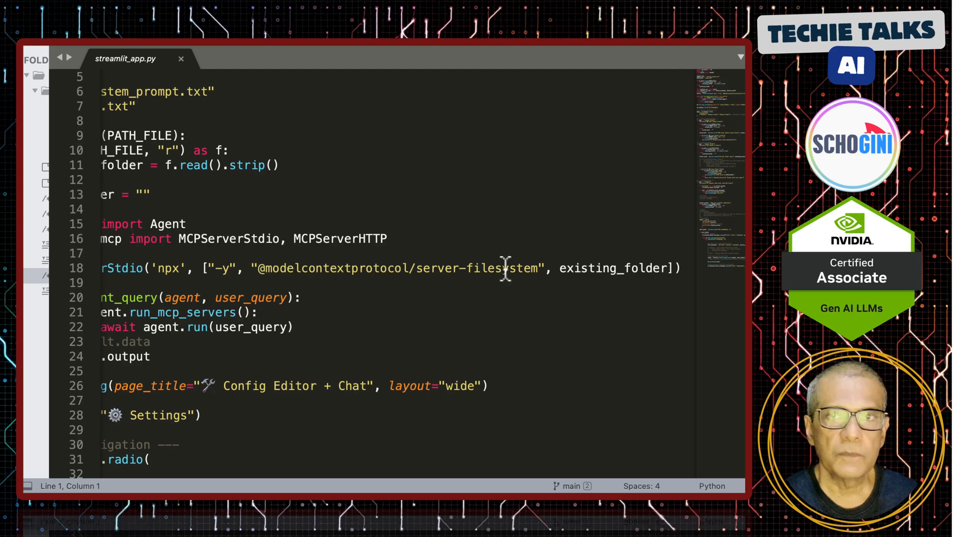
pyautogui.hscroll(-3)
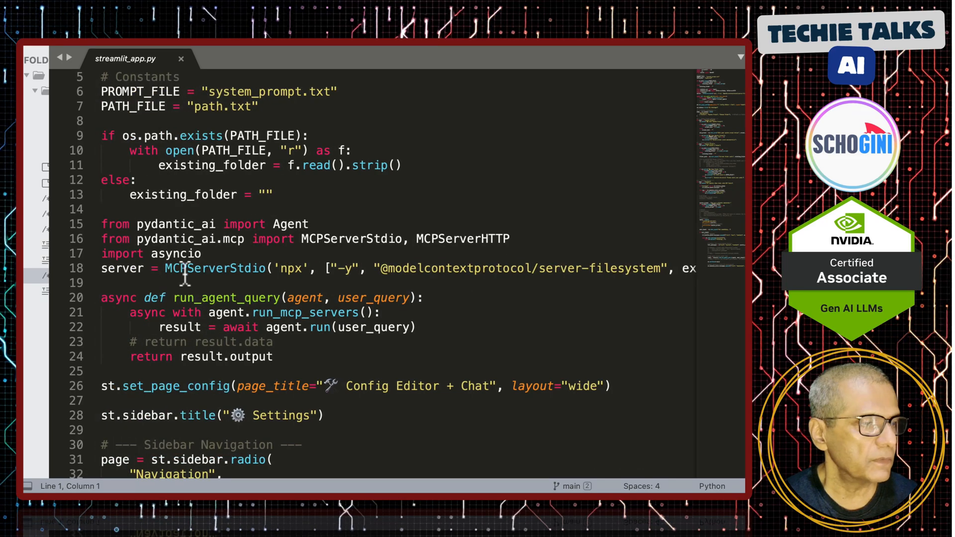
pyautogui.doubleClick(559, 268)
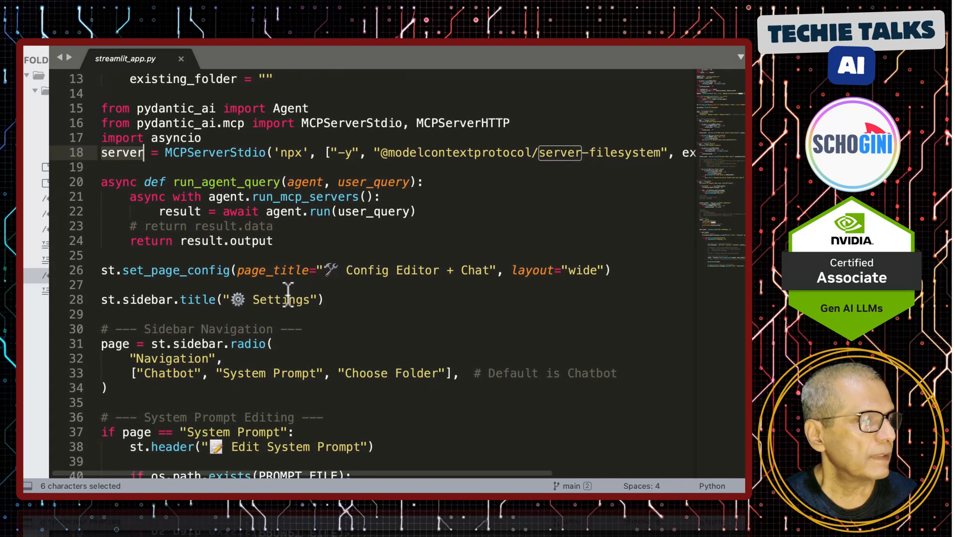
pyautogui.scroll(-3)
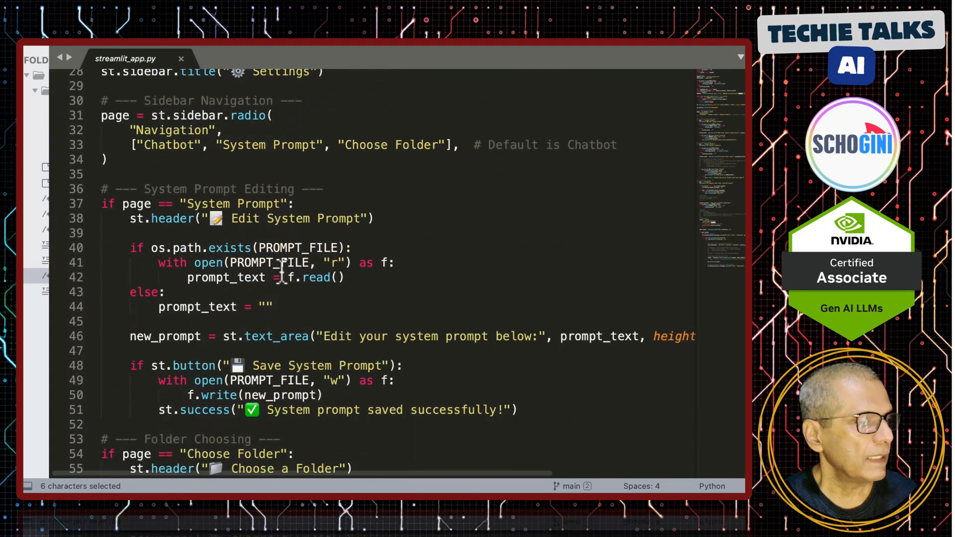
pyautogui.scroll(-3)
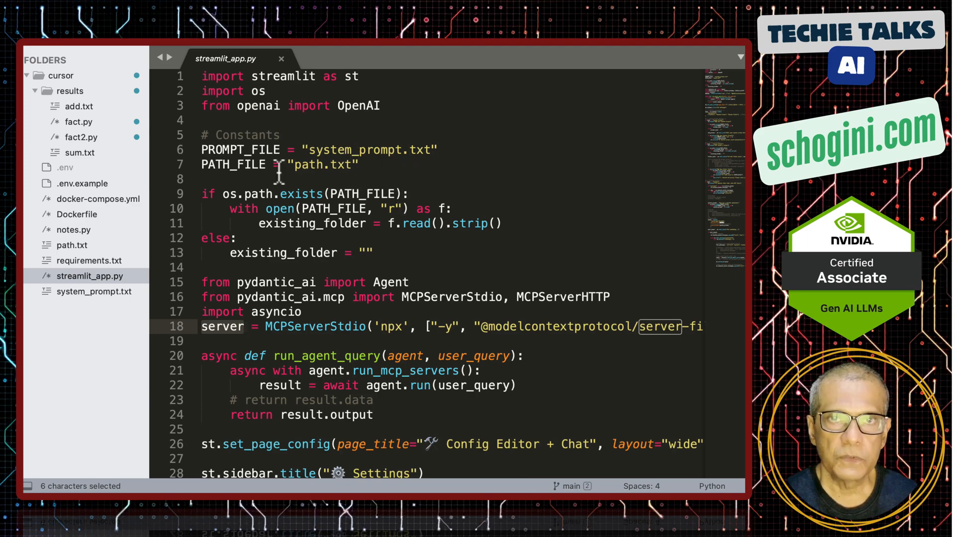
pyautogui.scroll(-3)
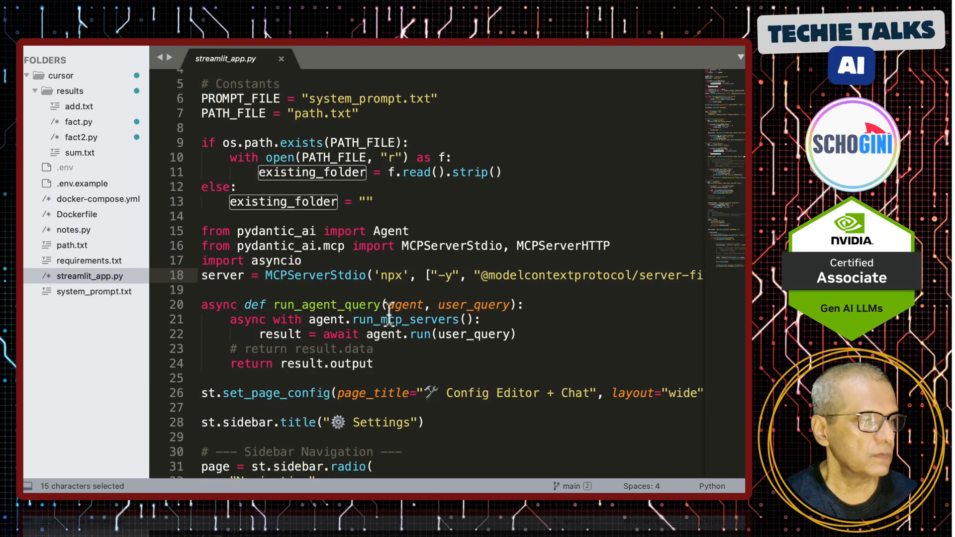
pyautogui.scroll(-3)
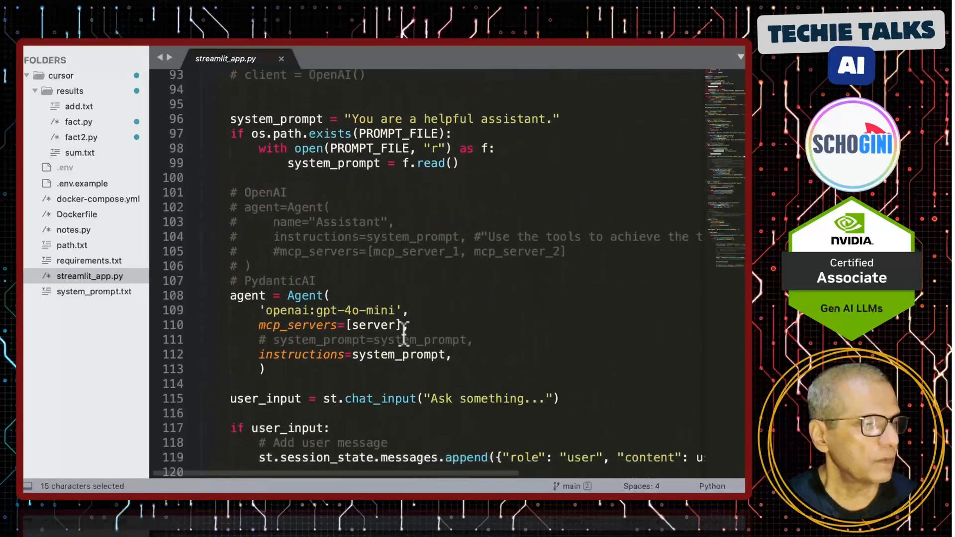
pyautogui.scroll(-3)
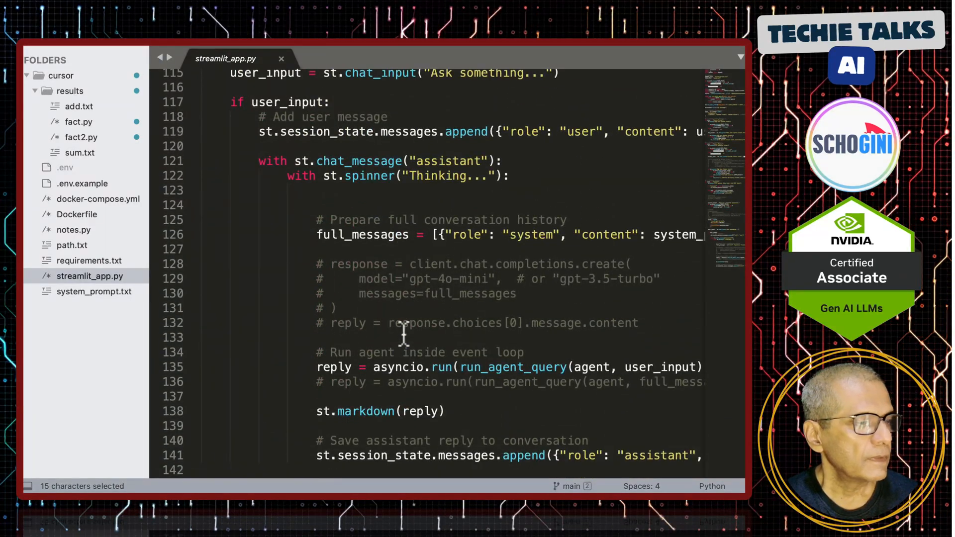